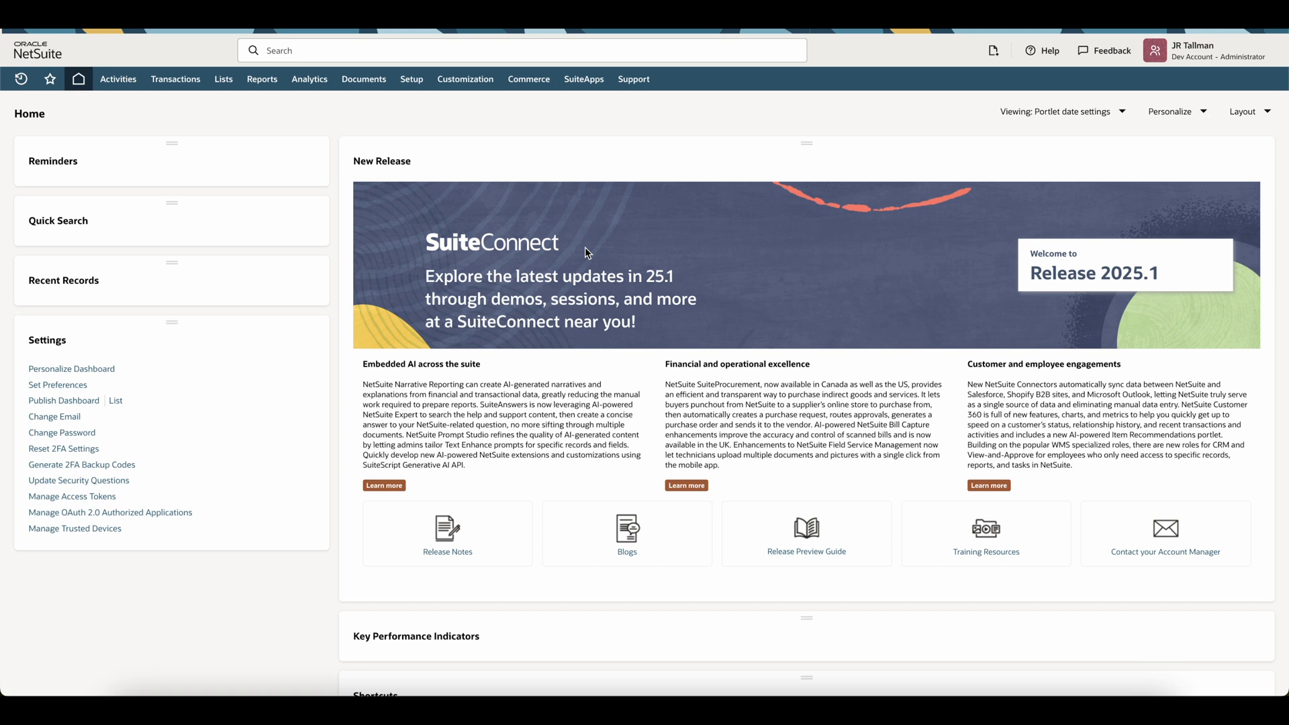
mouse_move(223, 79)
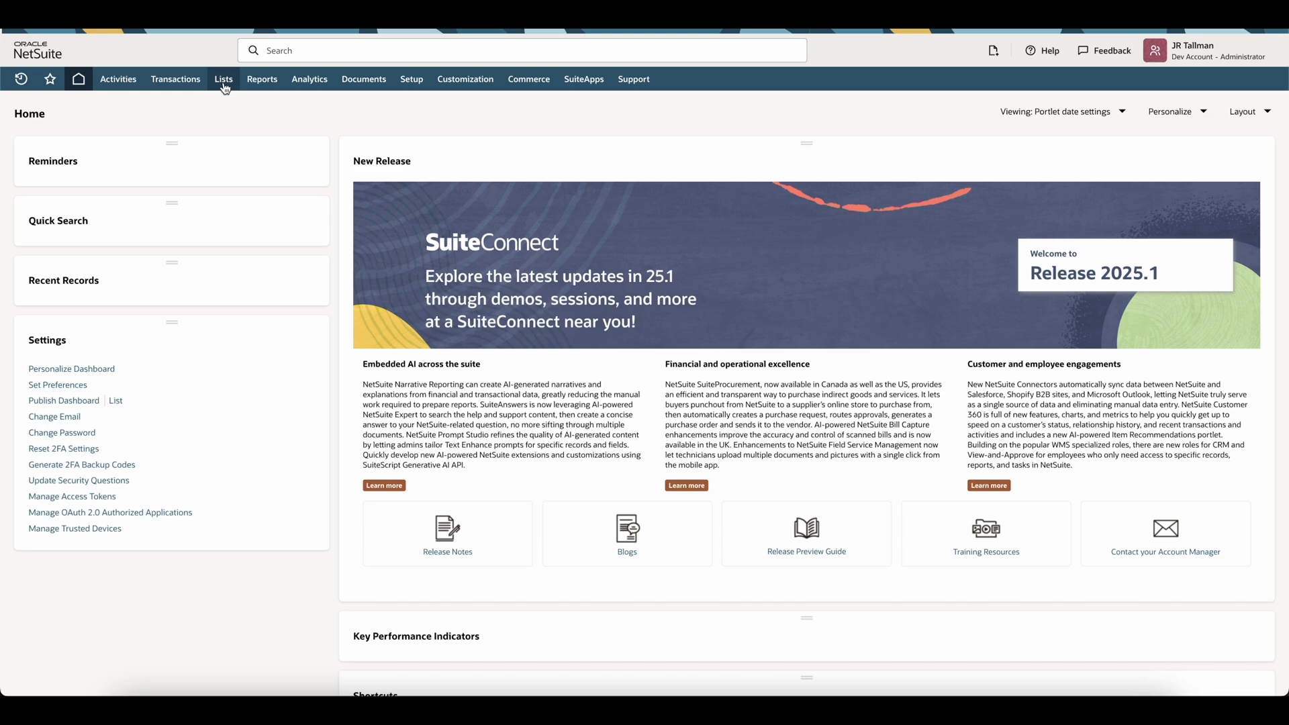
Step: Open the Straight Line Exact Days template from the Amortization Templates list for editing
click(223, 79)
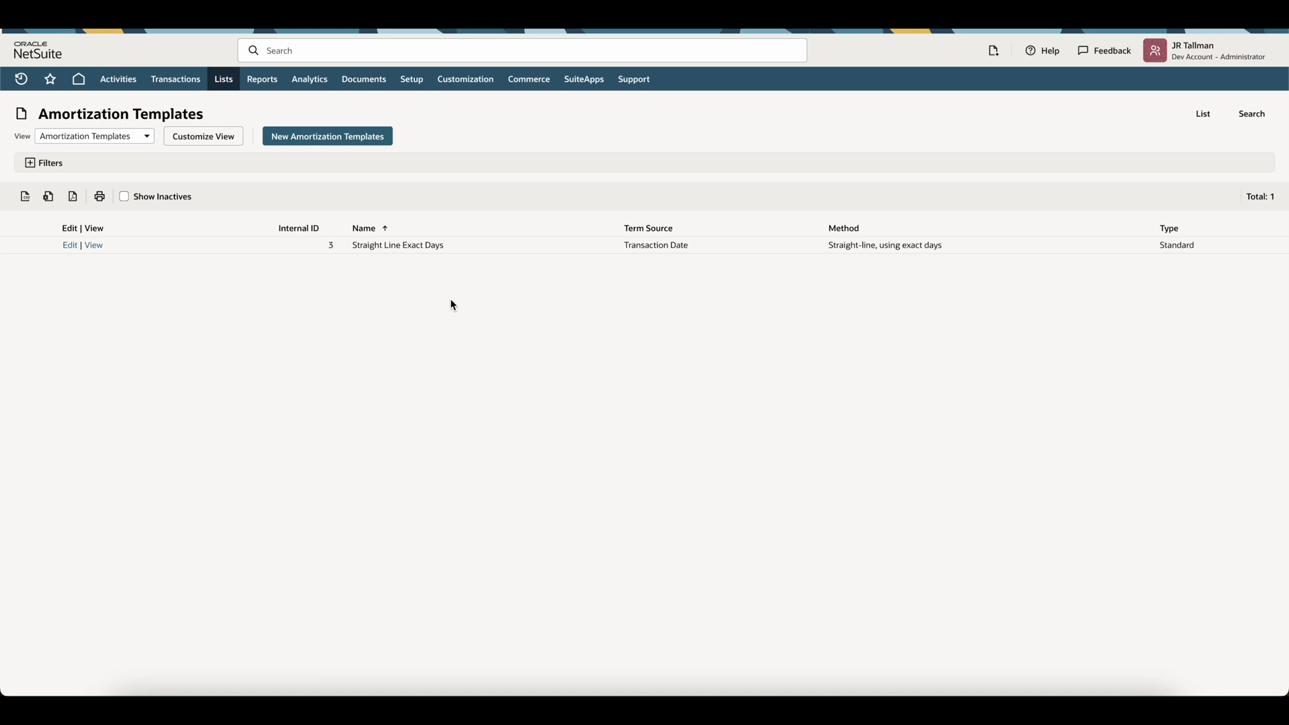
mouse_move(204, 275)
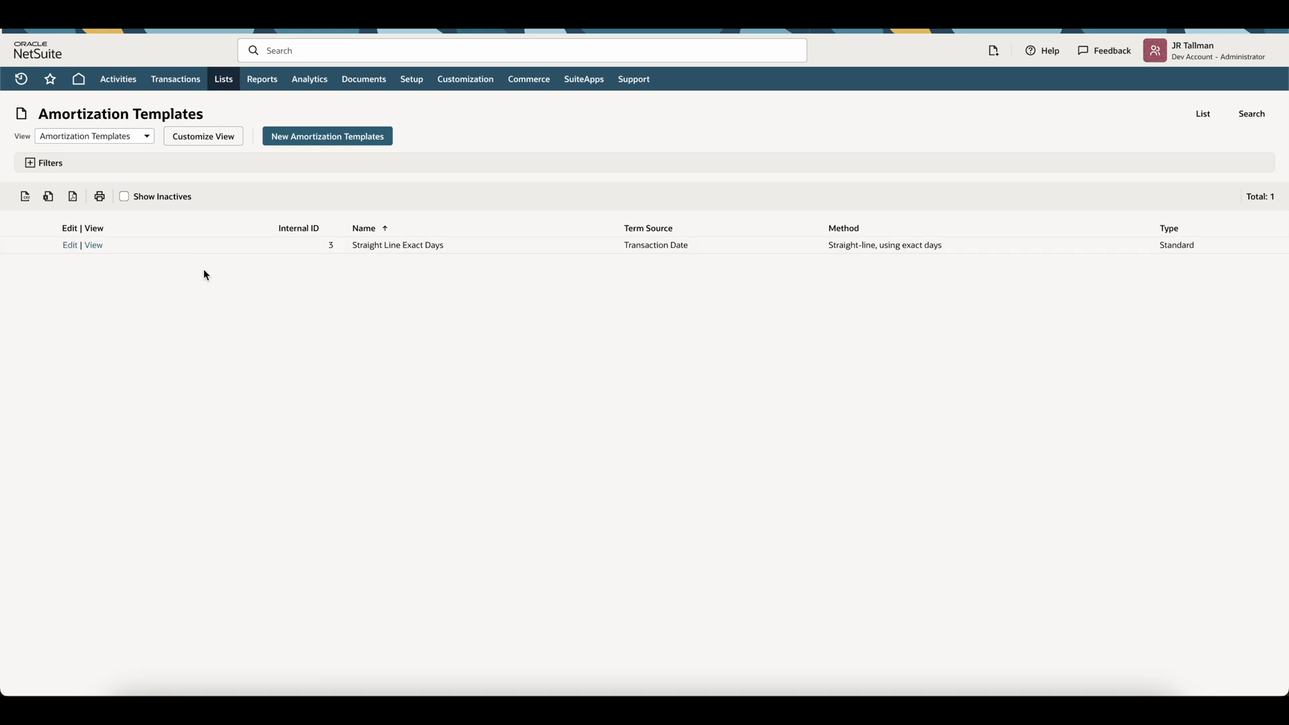
mouse_move(413, 261)
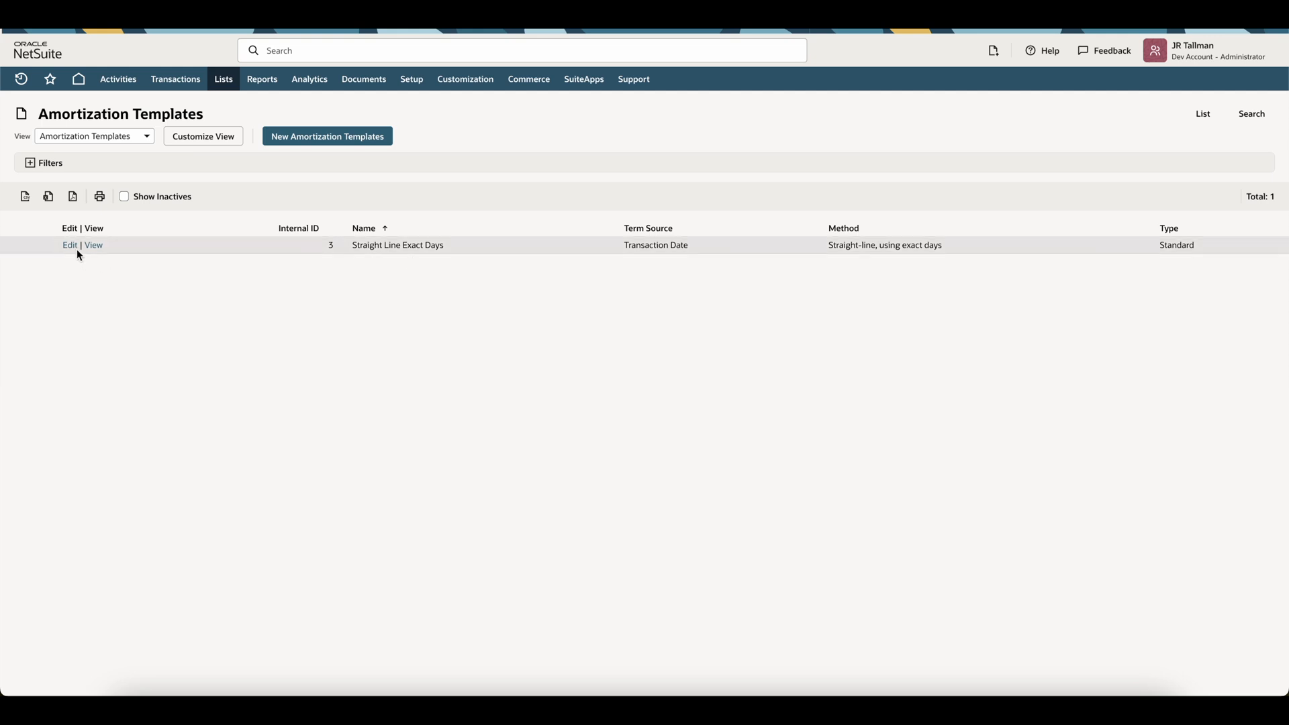
click(70, 245)
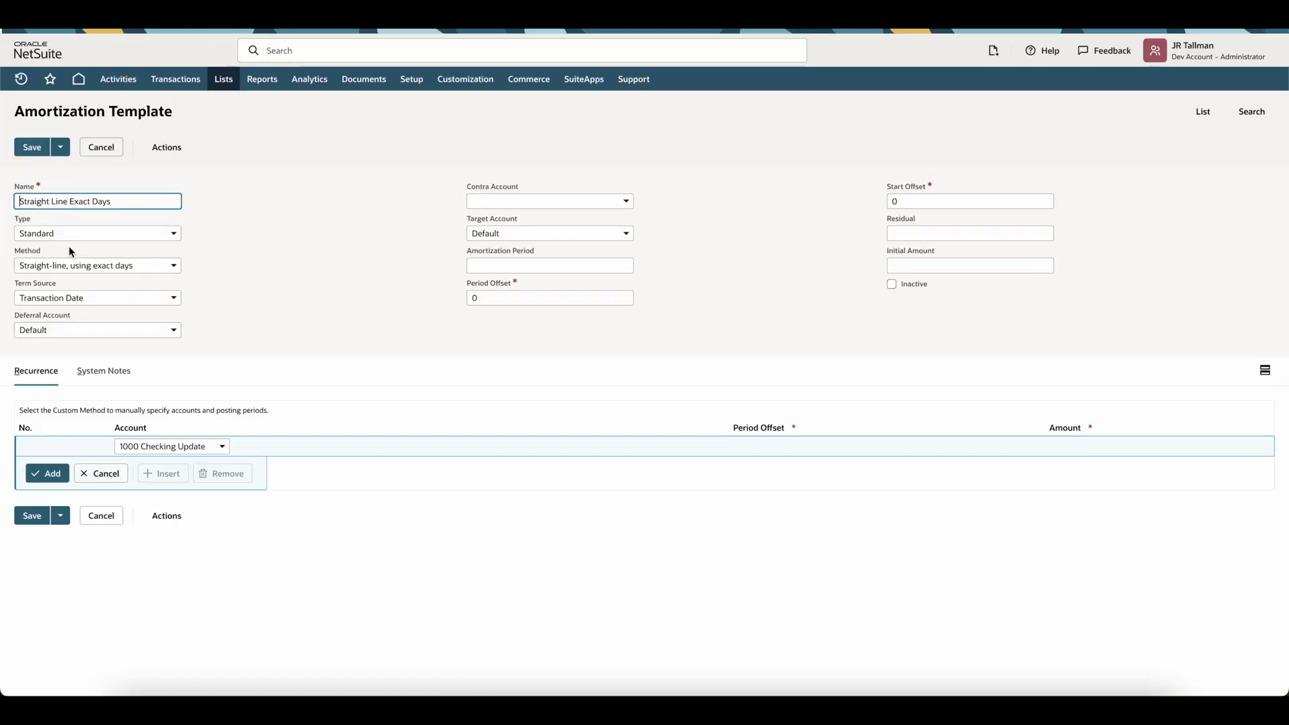
mouse_move(41, 314)
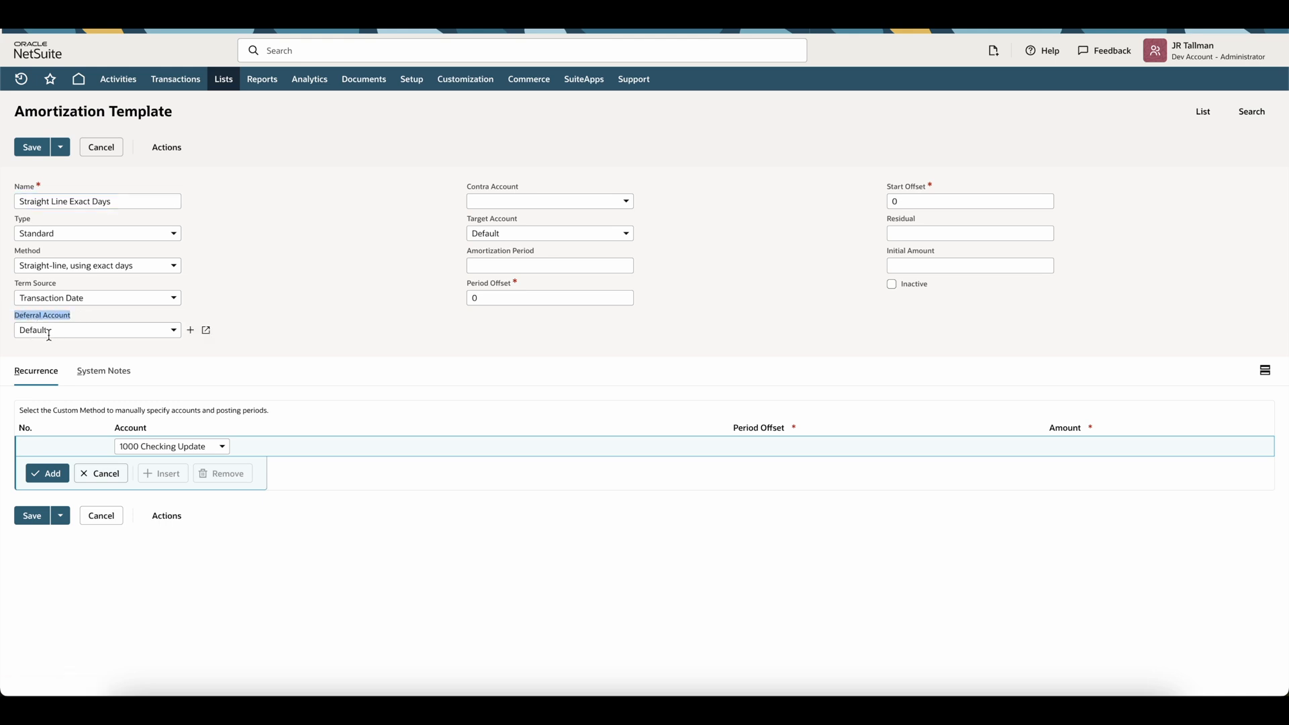
mouse_move(47, 330)
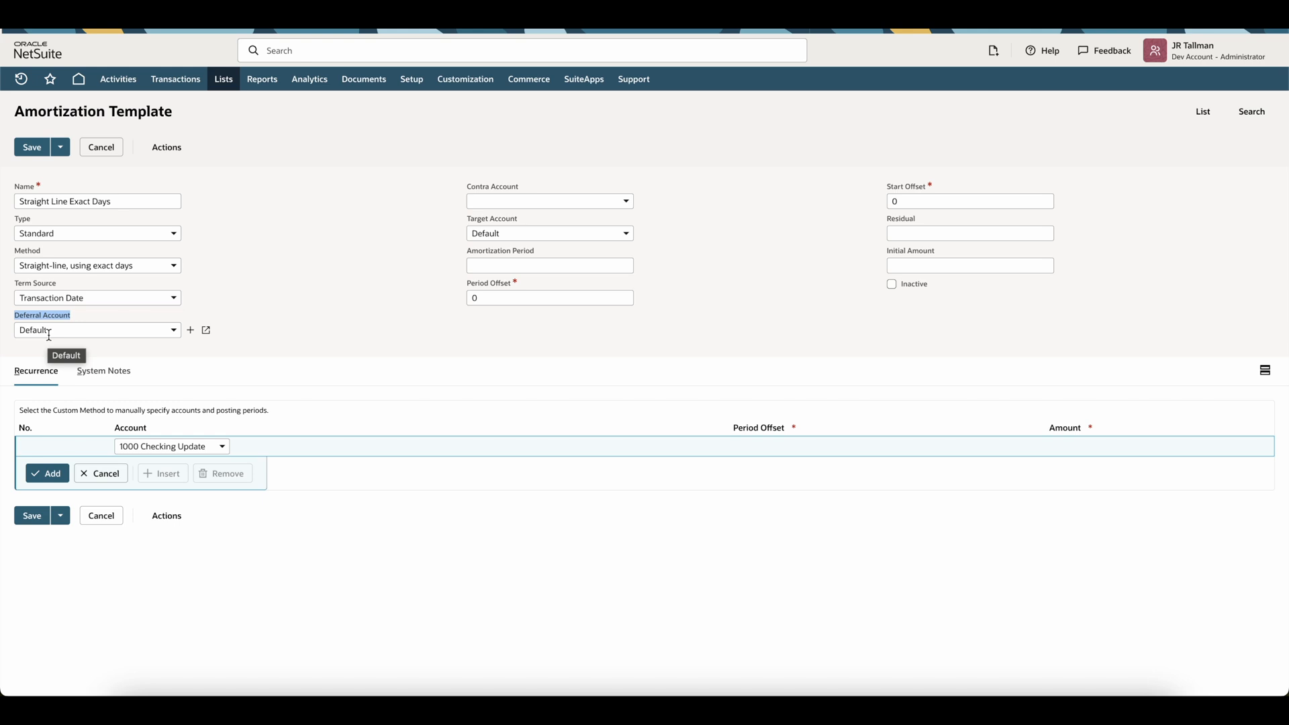
mouse_move(333, 300)
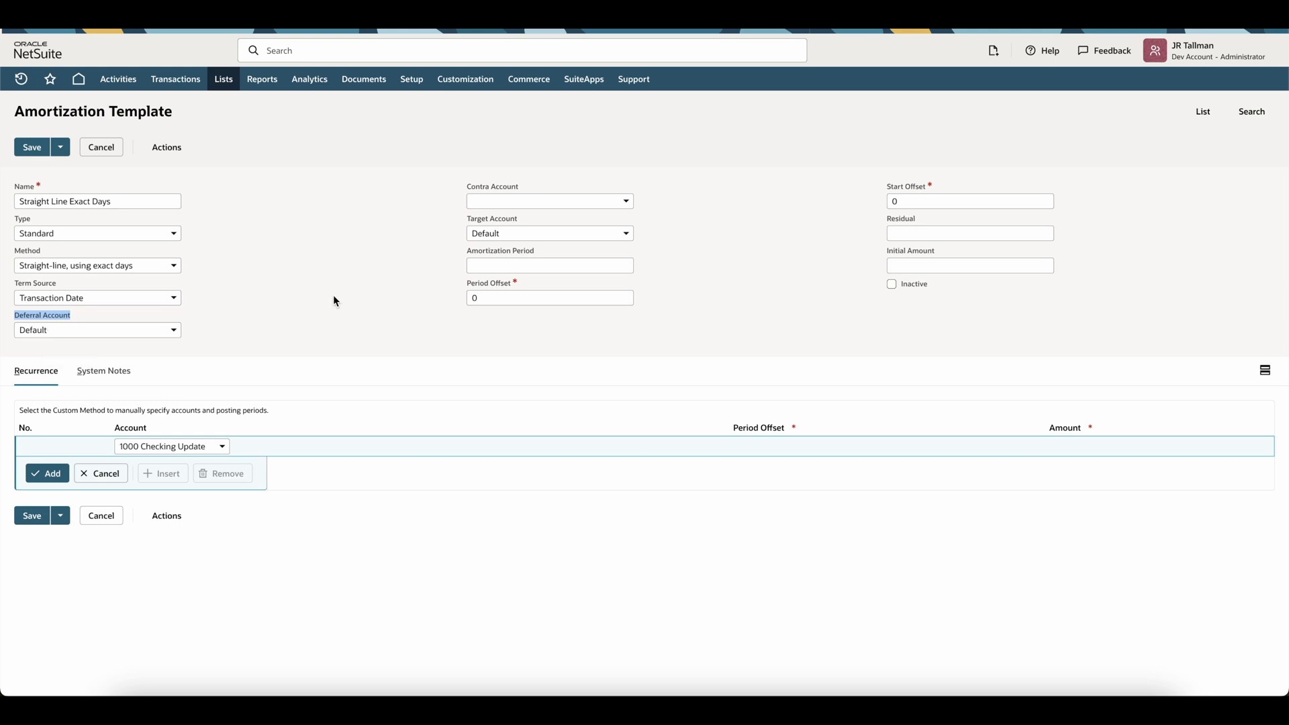
mouse_move(109, 316)
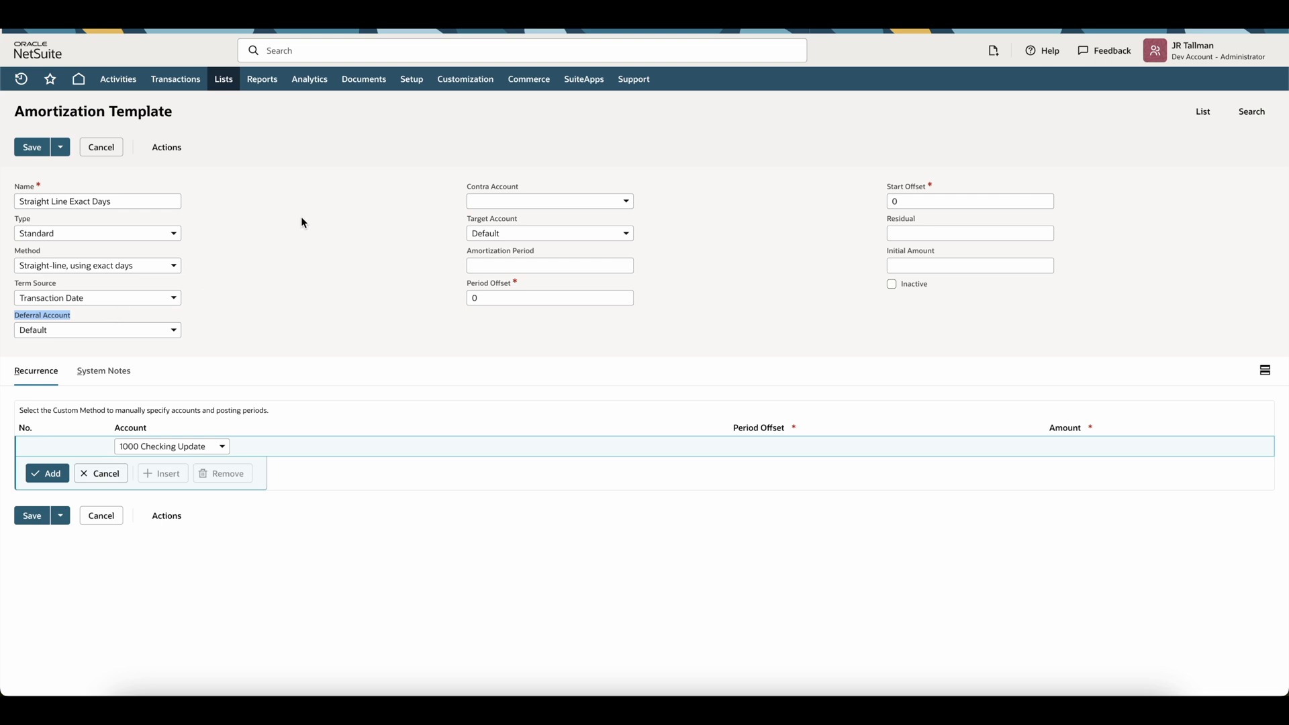
Step: Show the Chart of Accounts and scroll down toward 6000 Insurance Expenses
click(223, 79)
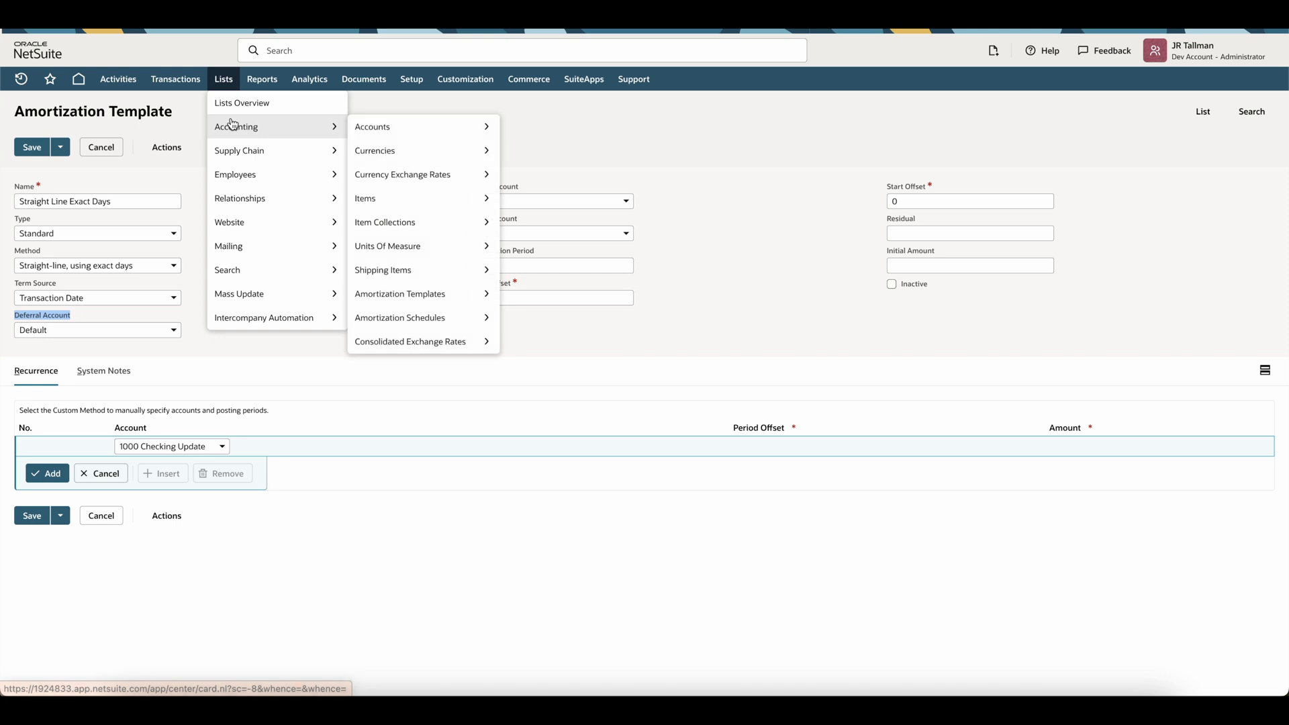
mouse_move(371, 127)
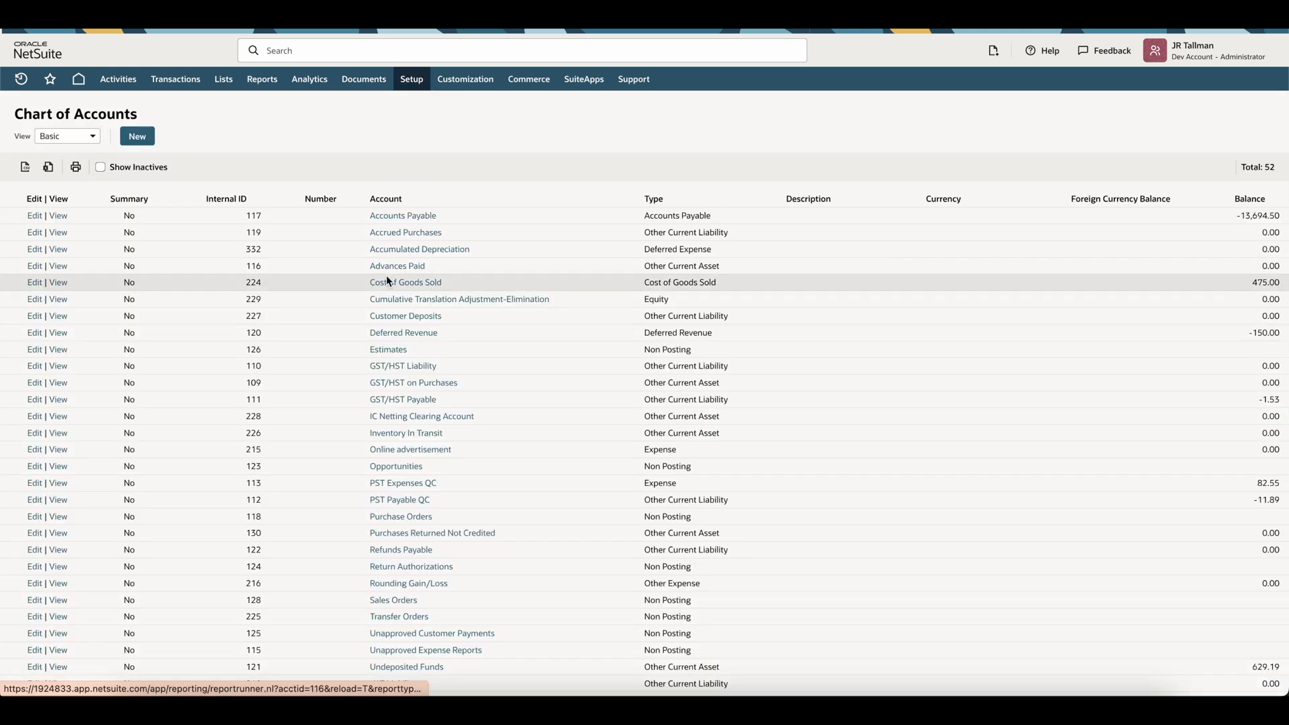
scroll(down, 3)
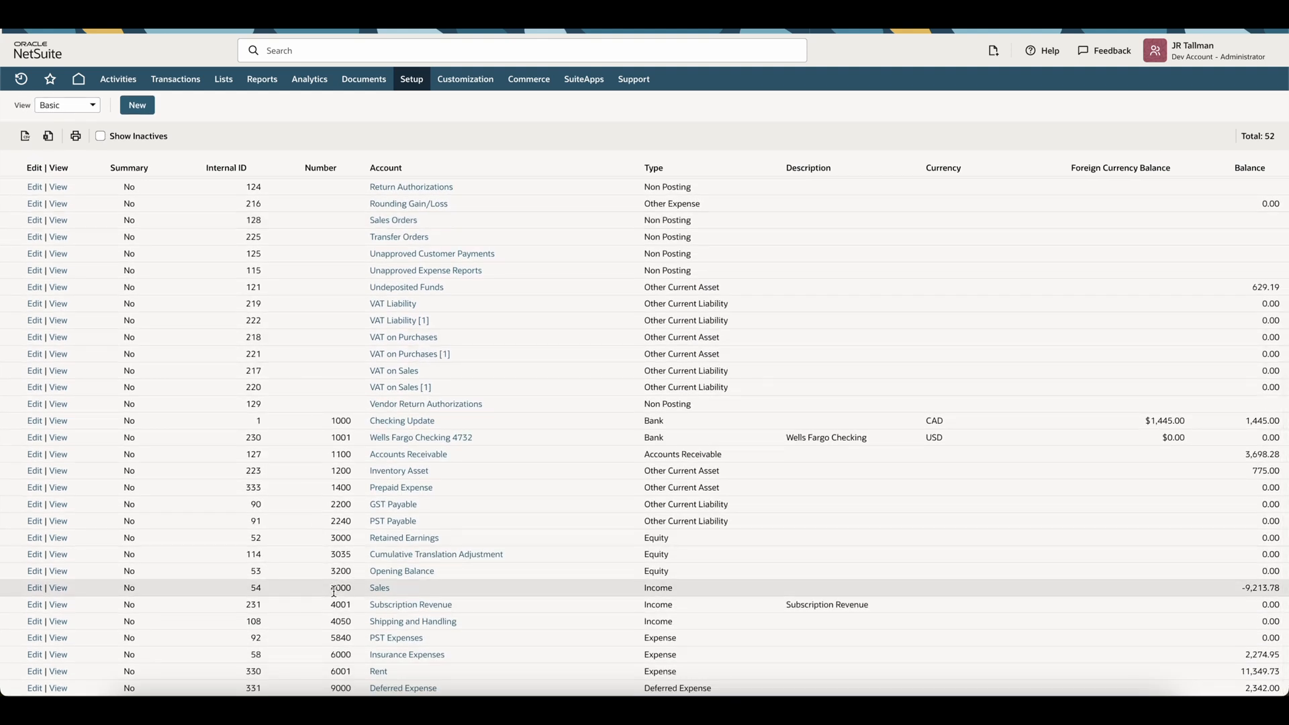
mouse_move(304, 662)
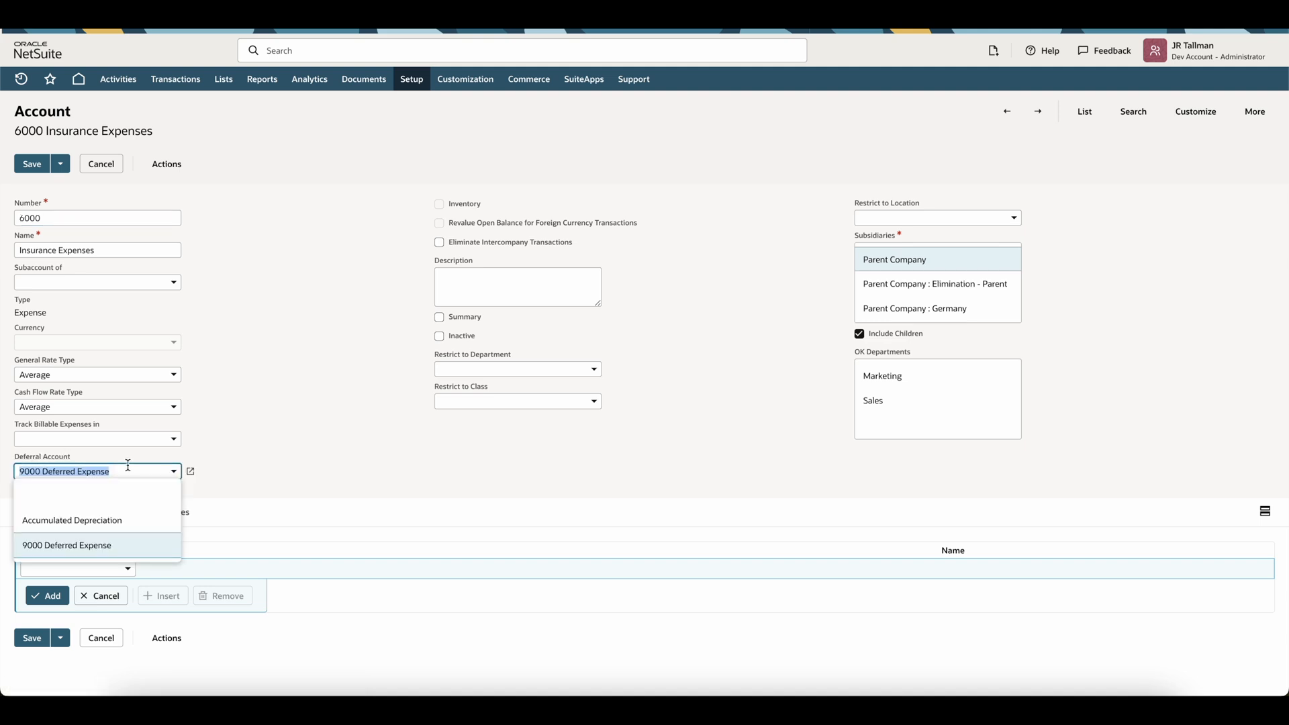
mouse_move(105, 550)
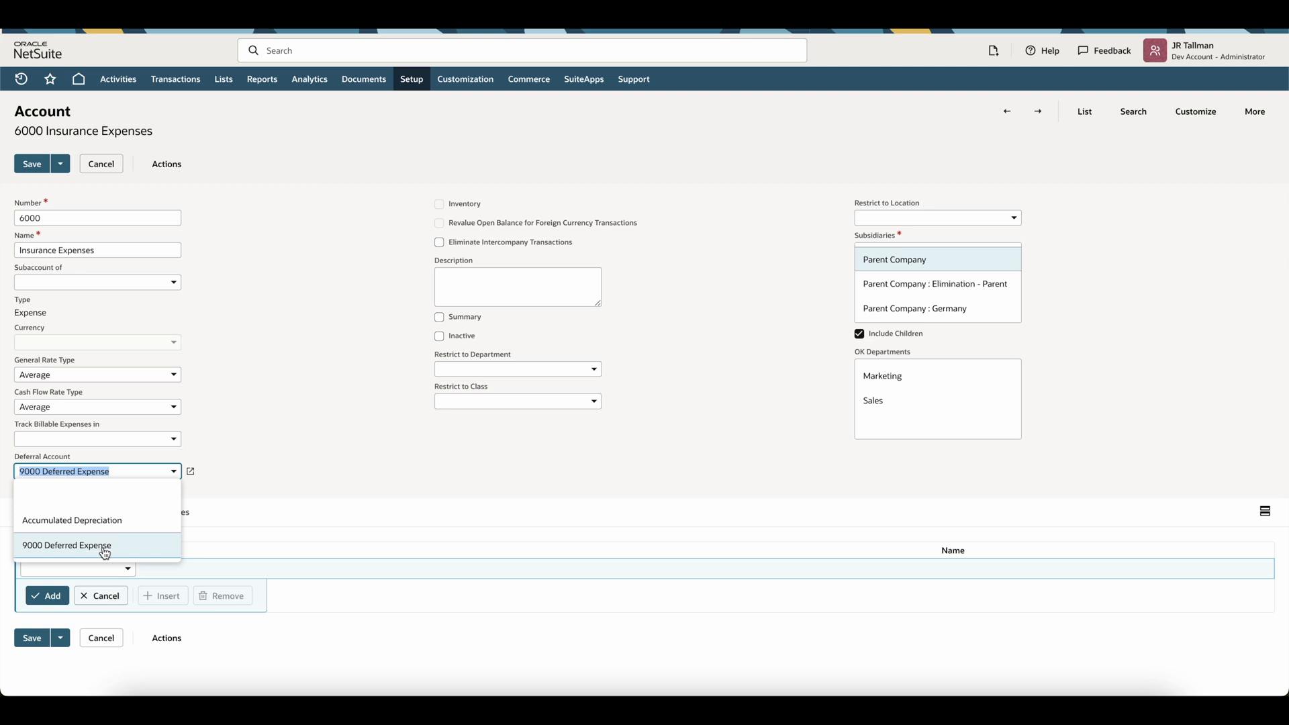
Step: Keep 9000 Deferred Expense as deferral account and start a new journal entry via Transactions > Financial
click(66, 545)
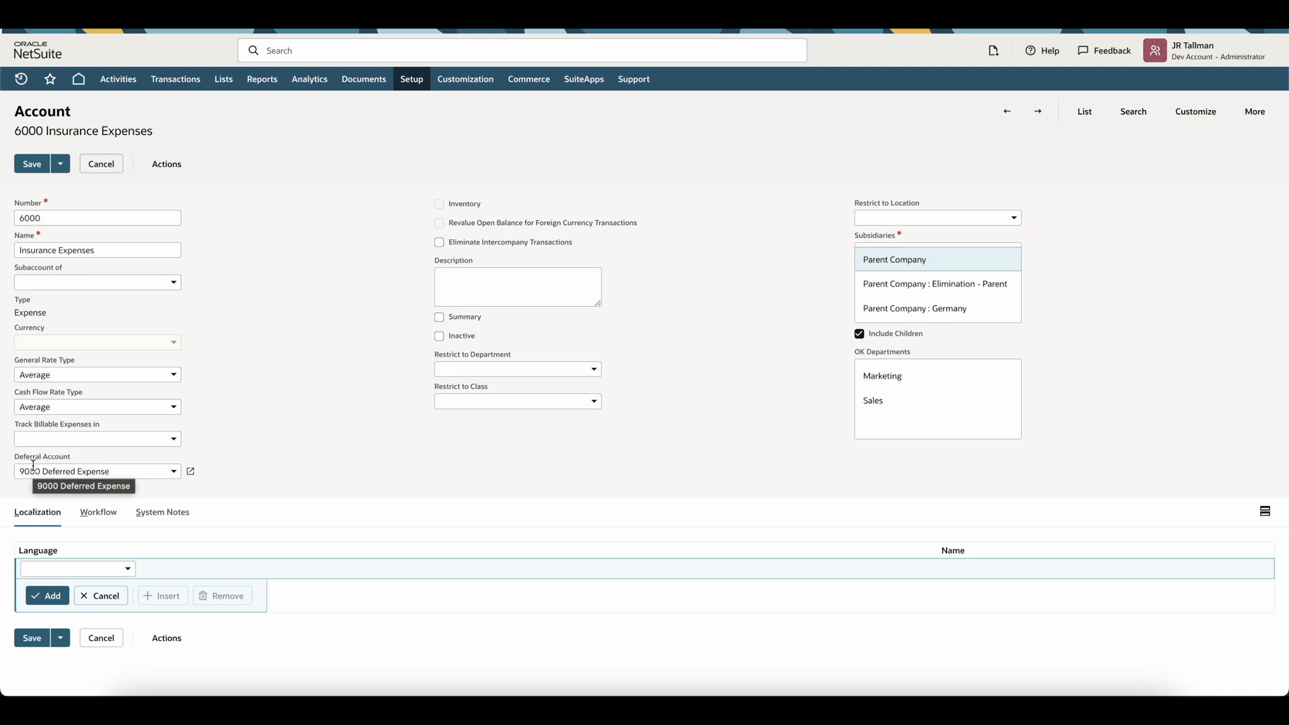
click(175, 79)
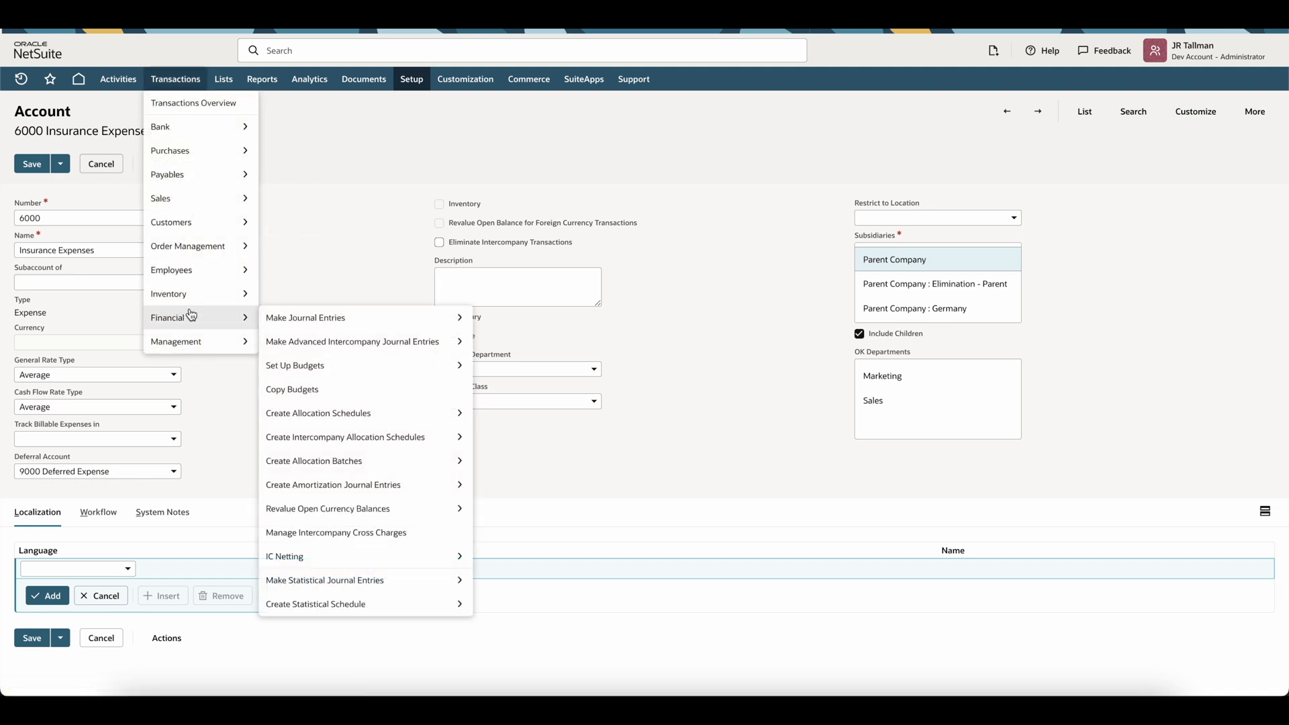
mouse_move(305, 318)
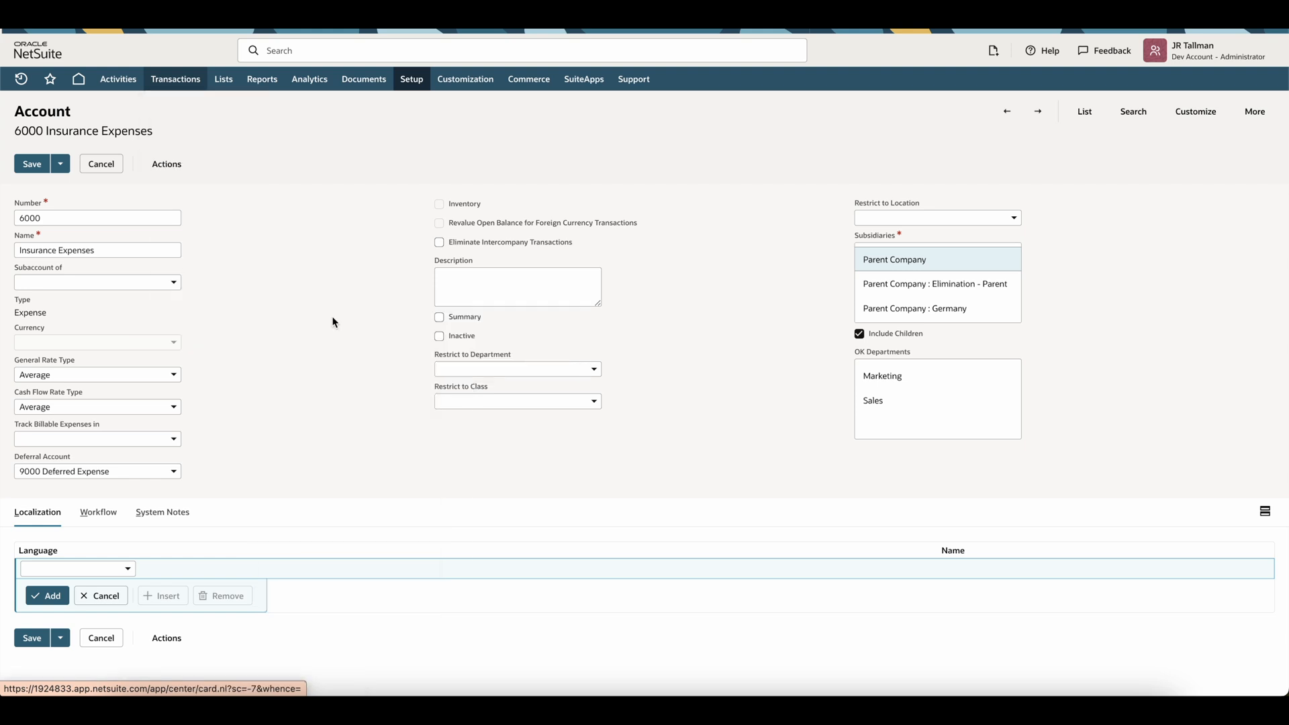
click(175, 79)
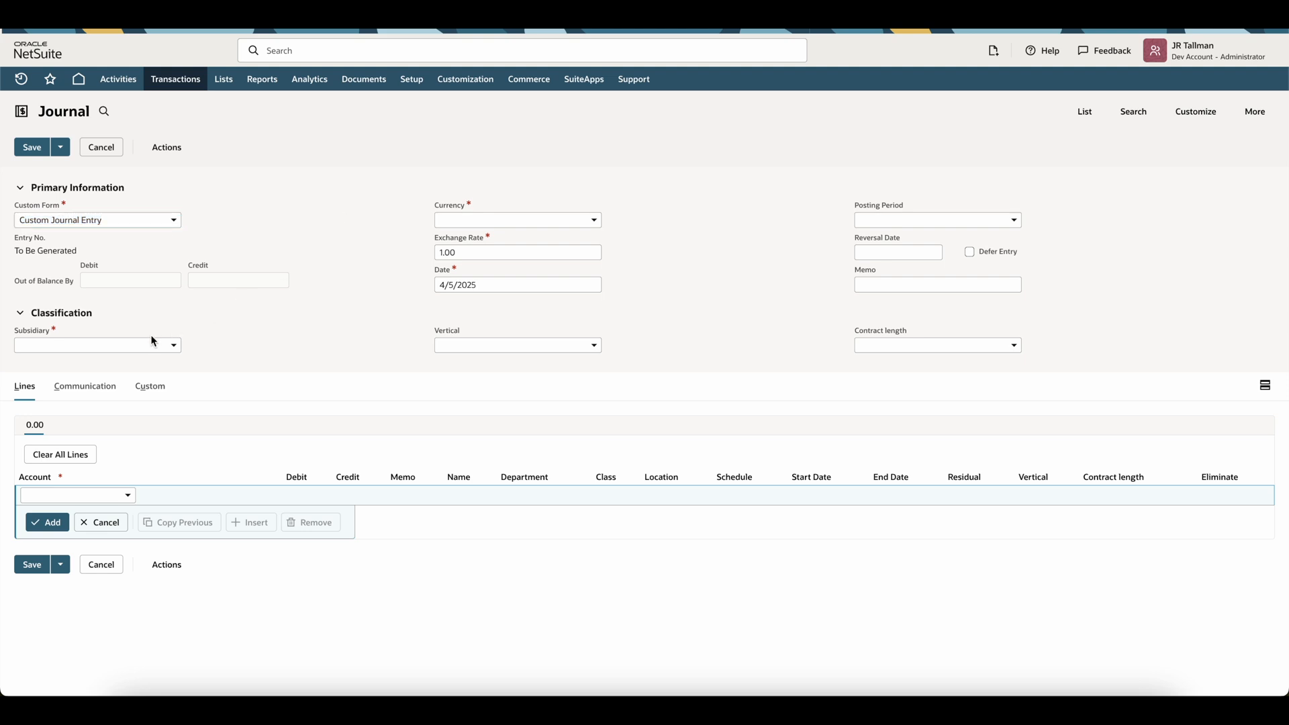
Step: Set the subsidiary to Parent Company and move to the first line's Account field
click(96, 344)
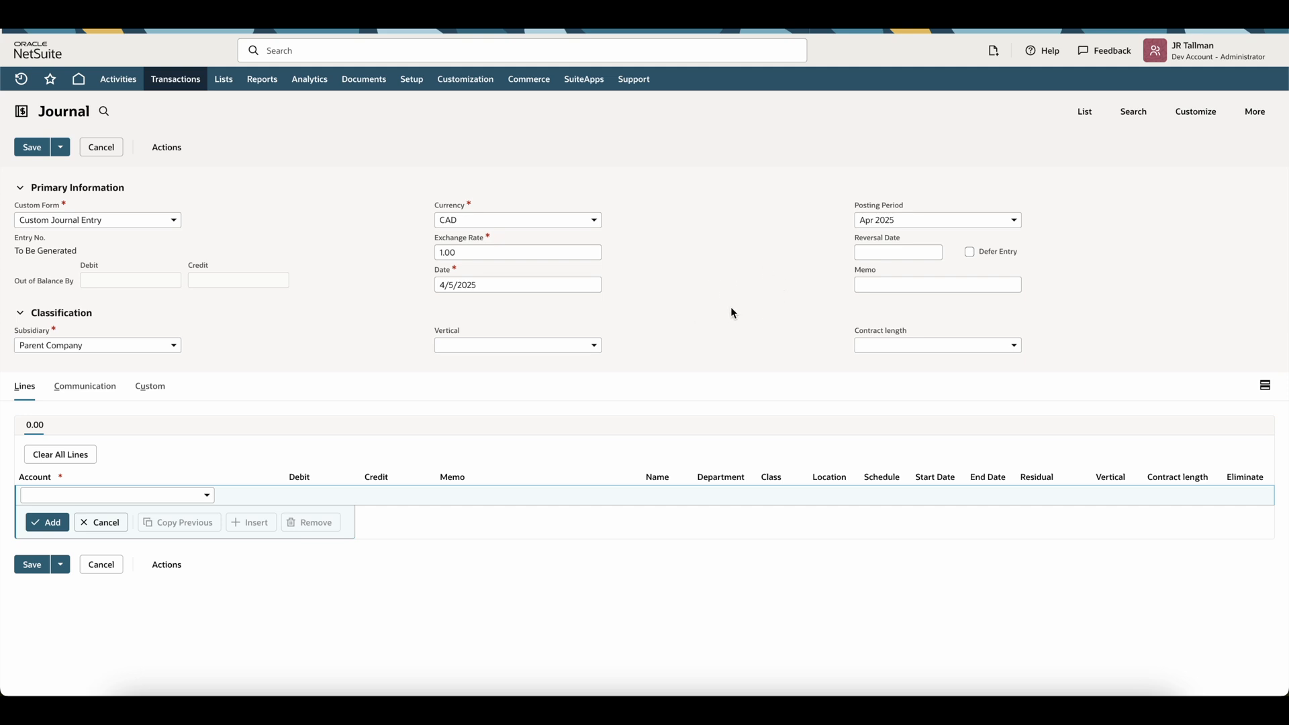
mouse_move(785, 298)
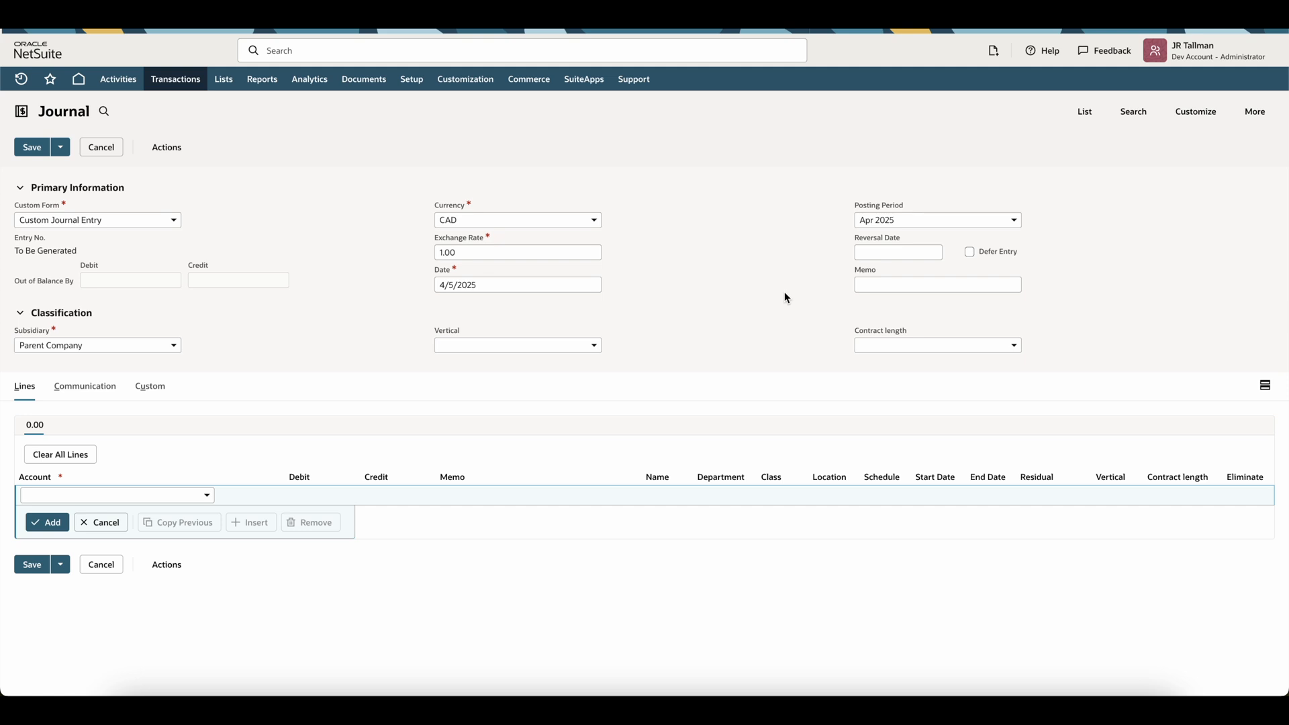
click(115, 495)
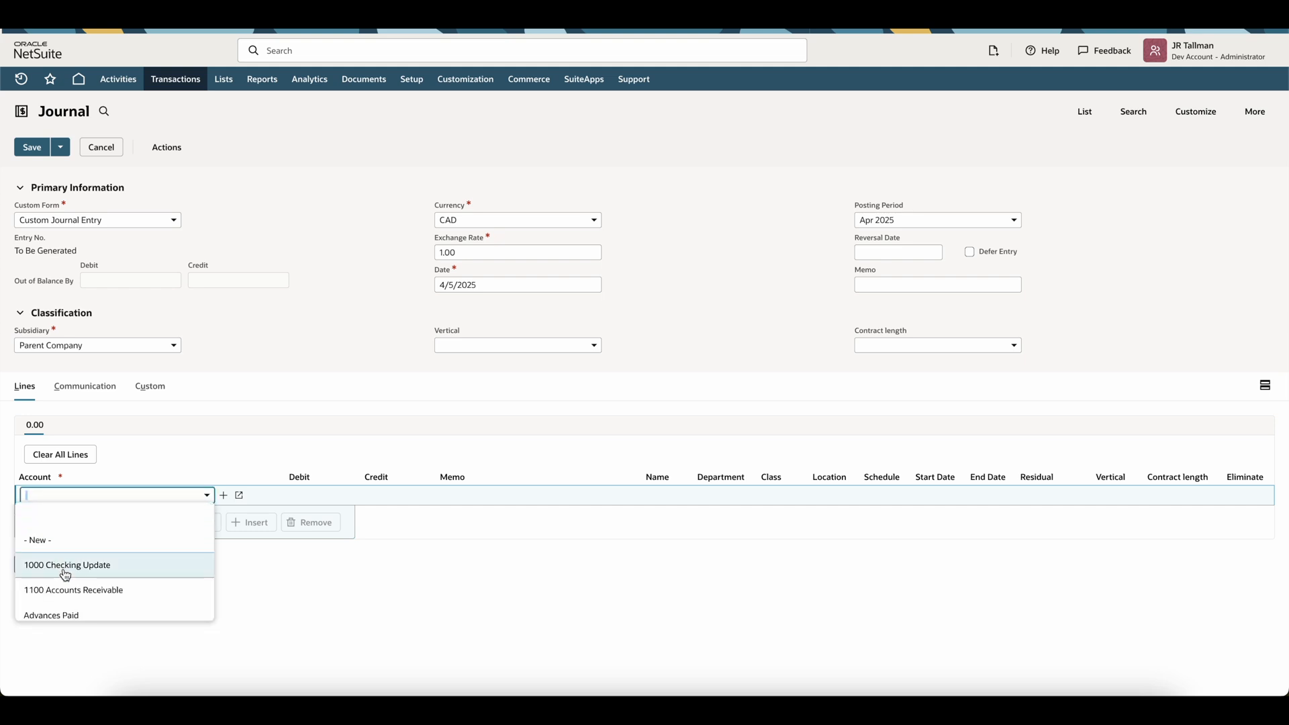
Step: Debit 6000 Insurance Expenses 1250 for Test Vendor on the first line
click(67, 564)
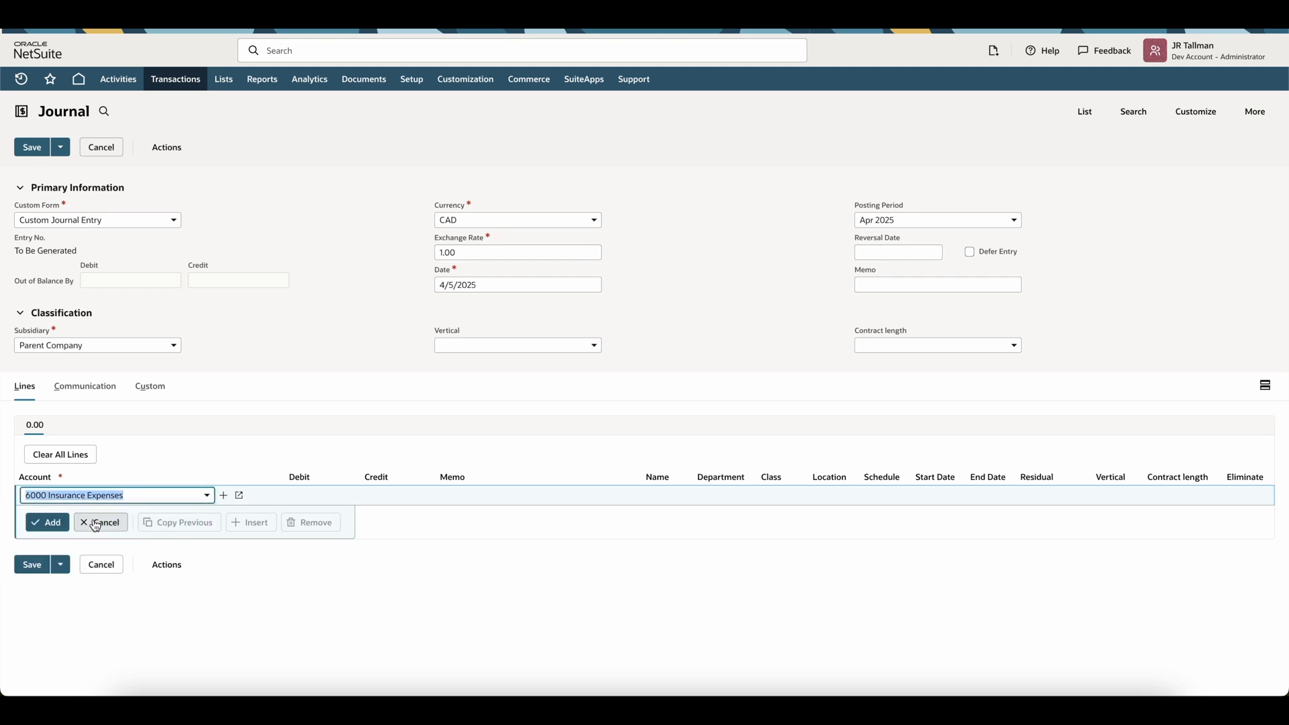
click(215, 494)
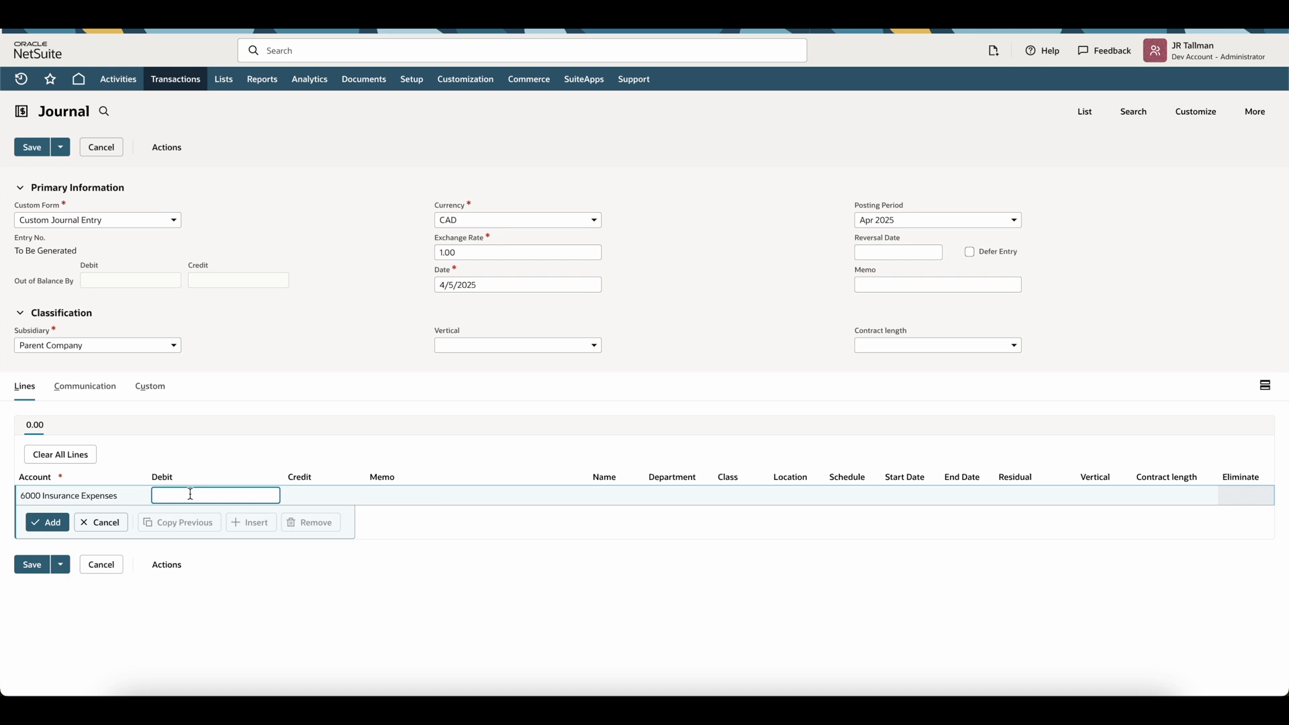
text(1250)
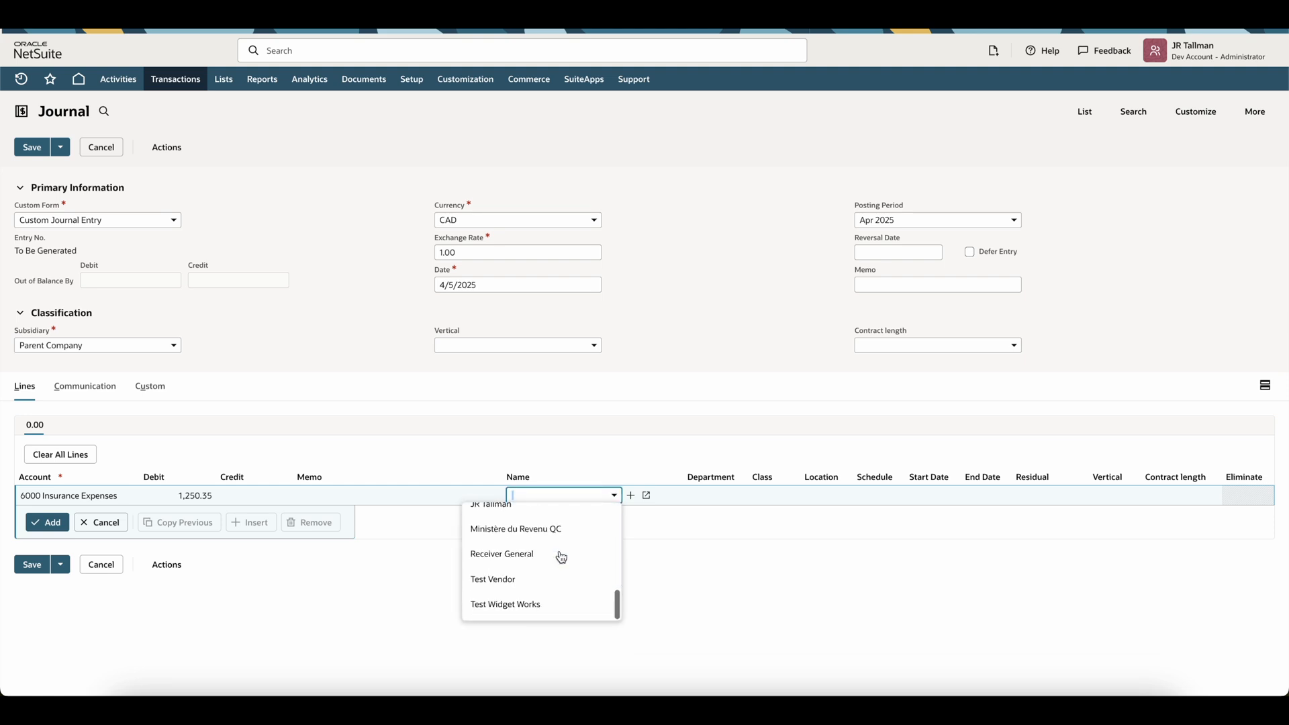
click(492, 579)
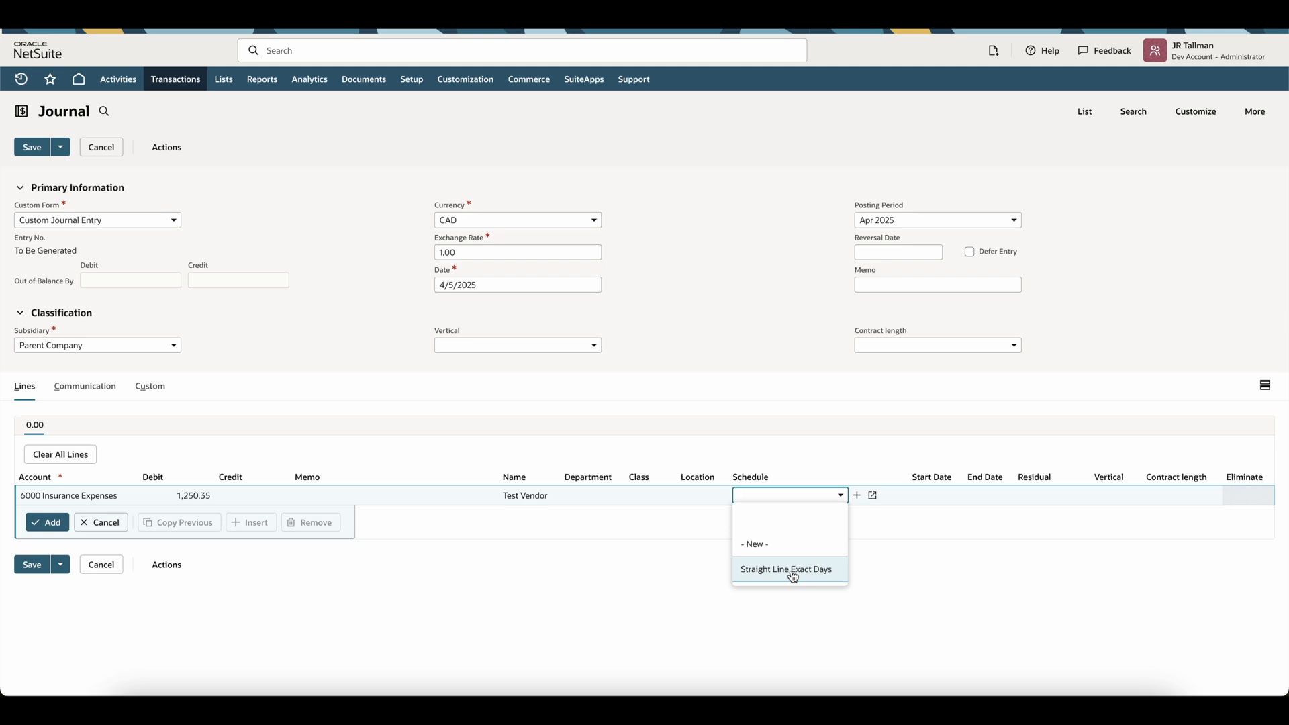
mouse_move(784, 581)
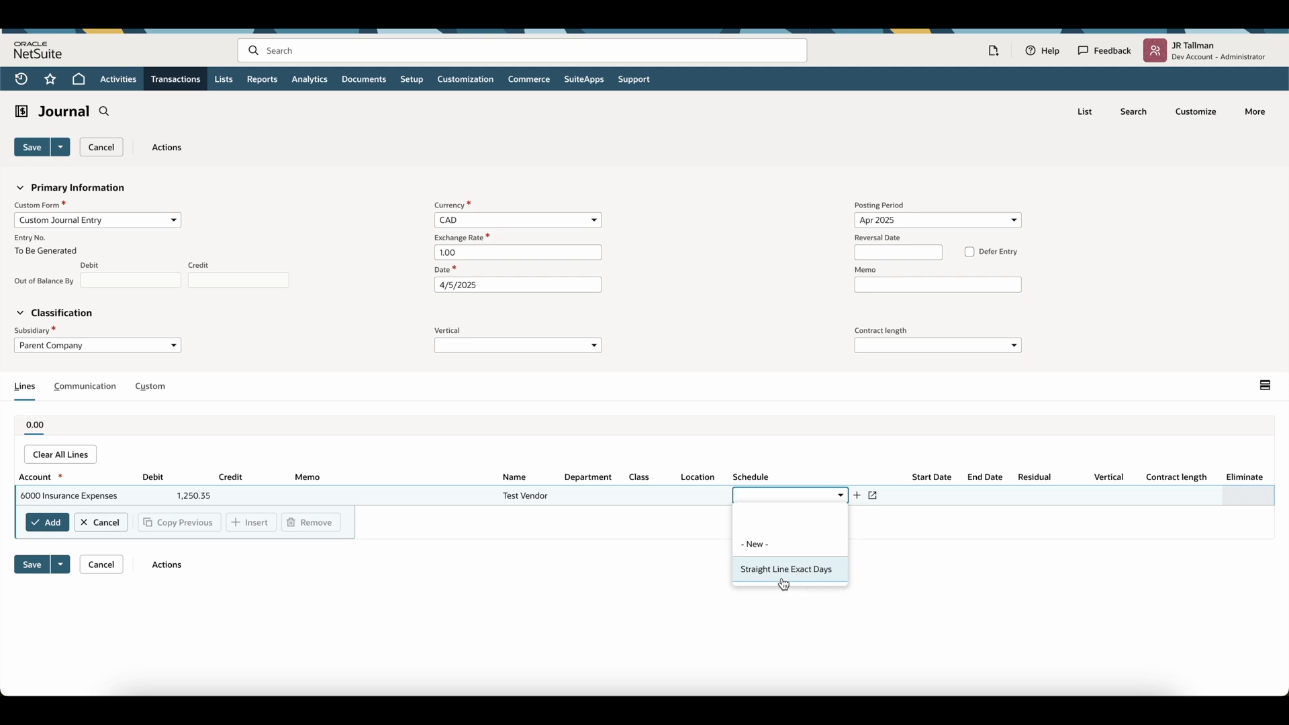
Step: Apply Straight Line Exact Days amortization from 5/1/2025 to 12/31/2025
click(785, 569)
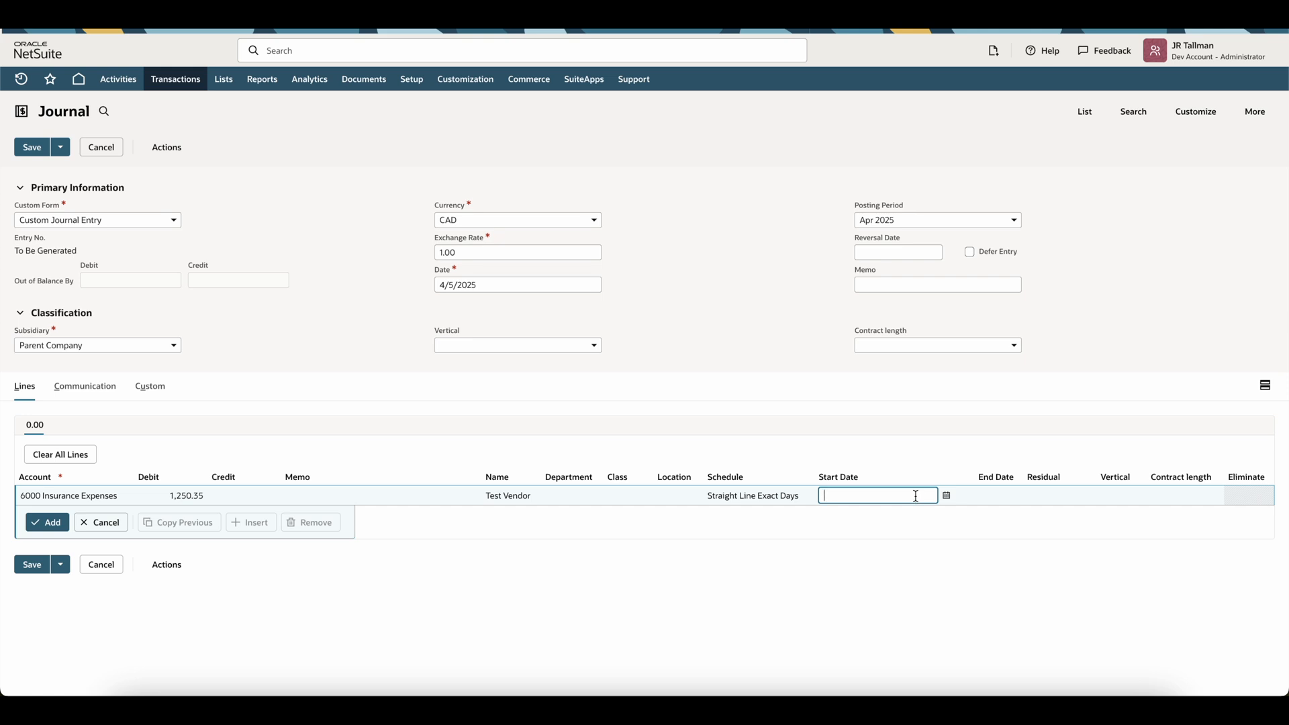
text(5/1/2025)
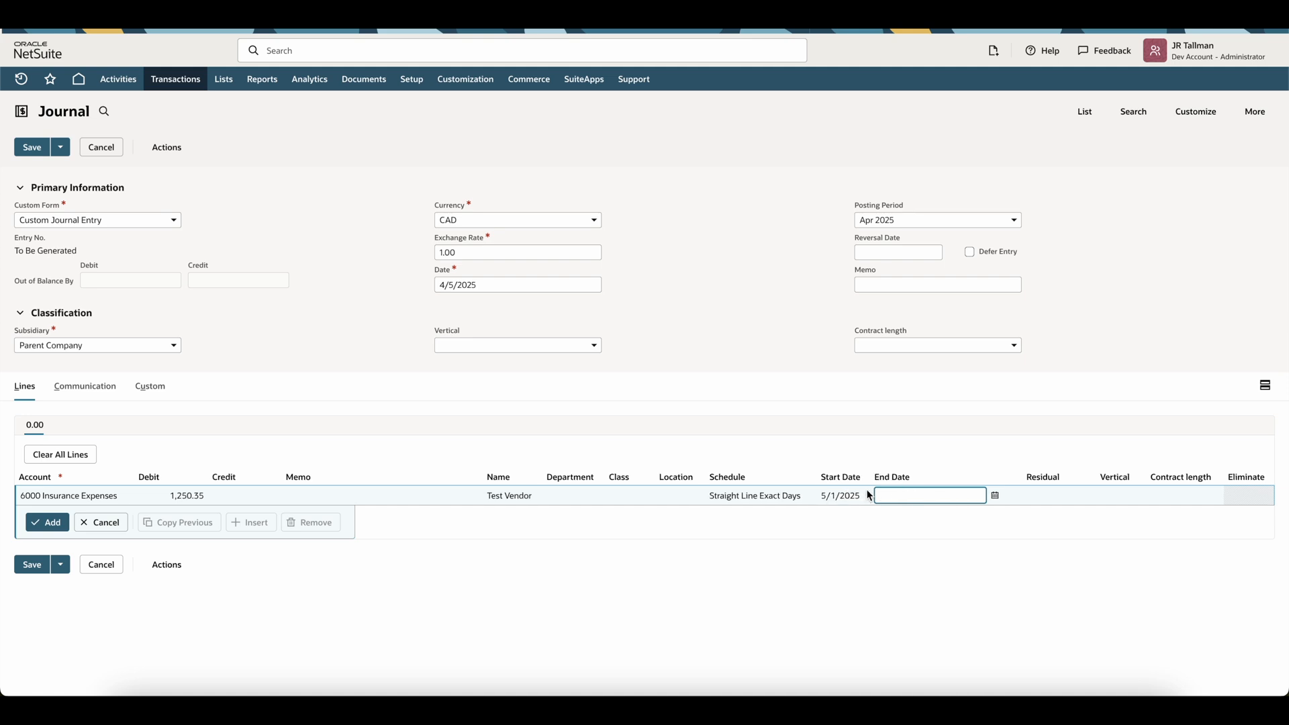
mouse_move(845, 508)
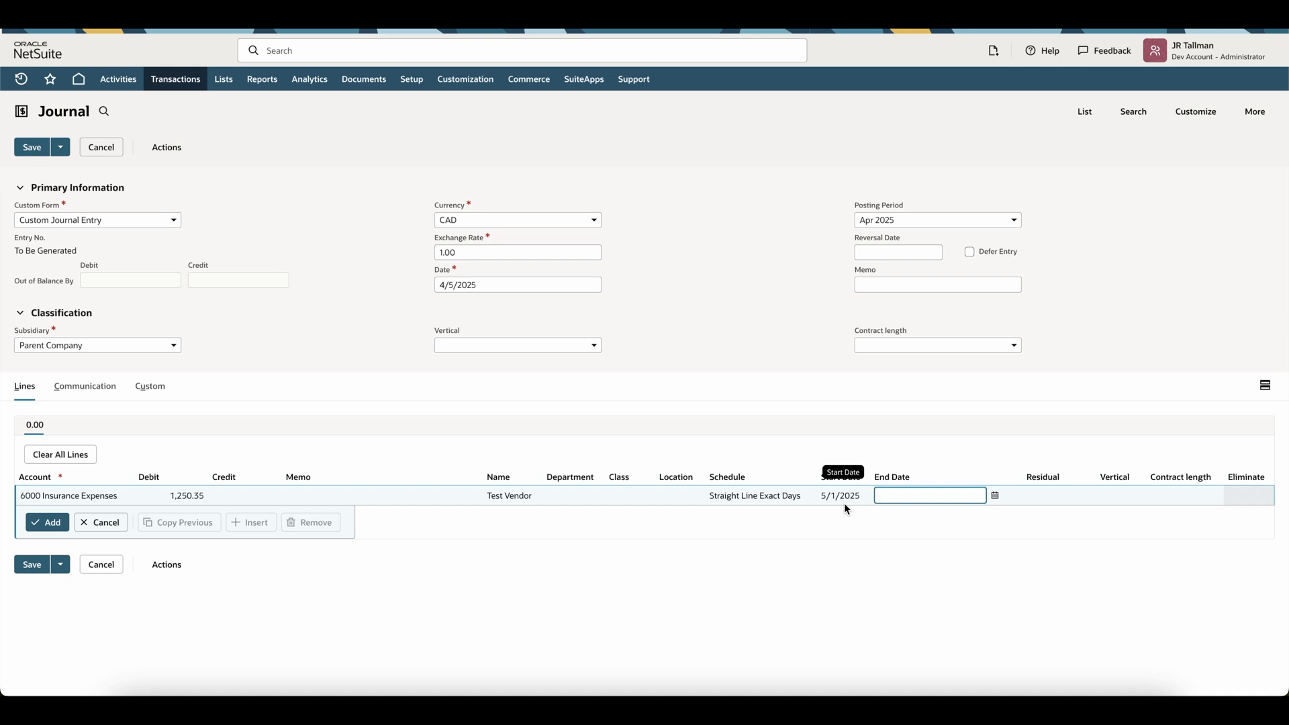
text(12/31/2025)
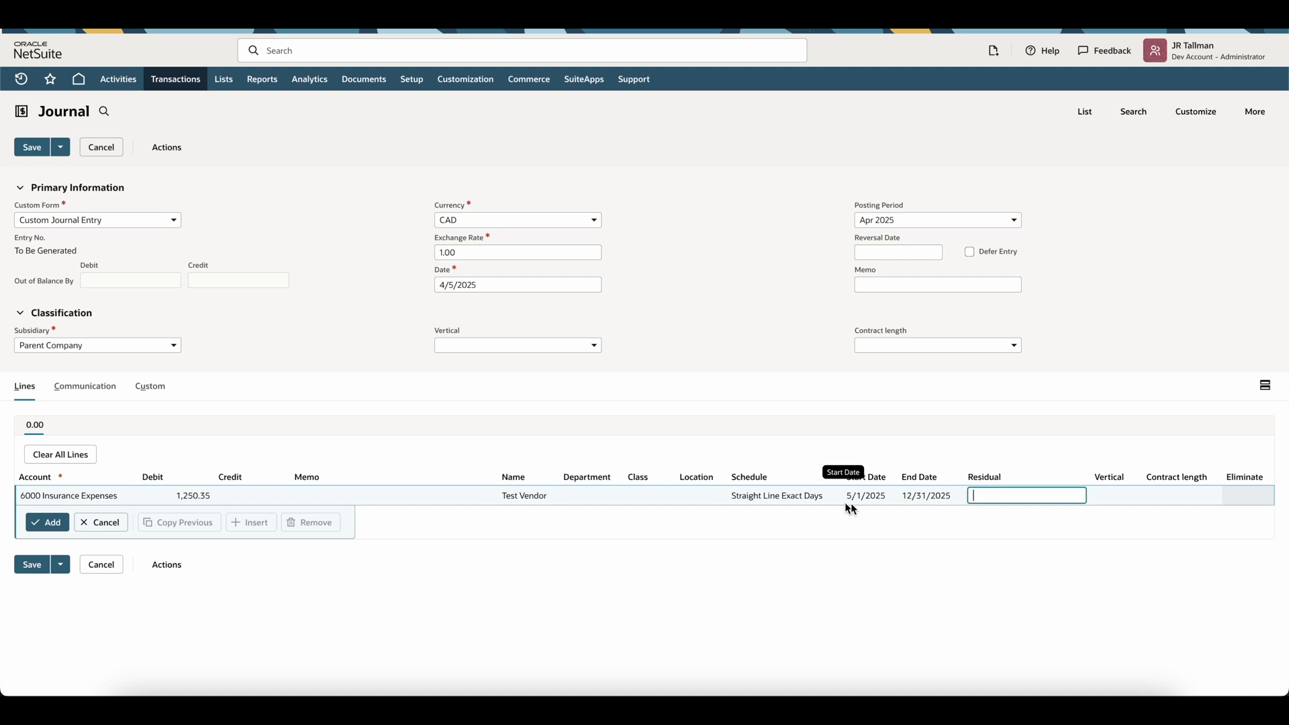
mouse_move(285, 402)
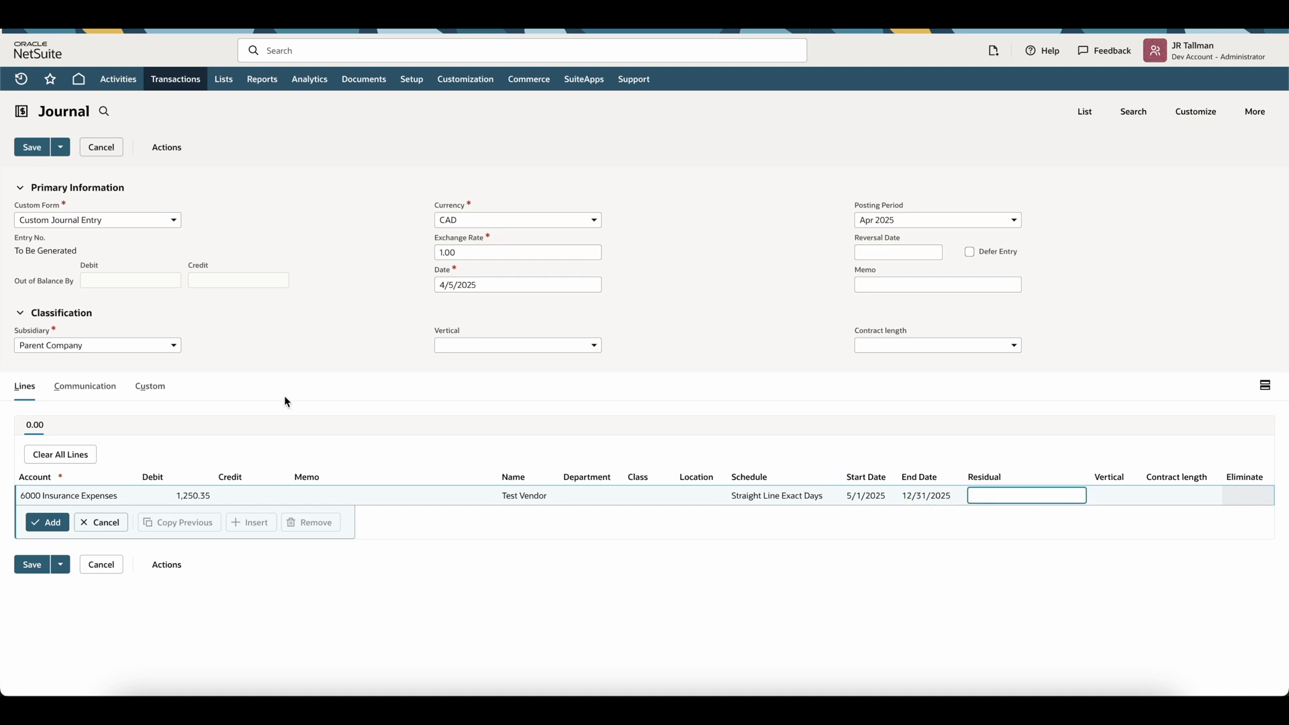
mouse_move(730, 495)
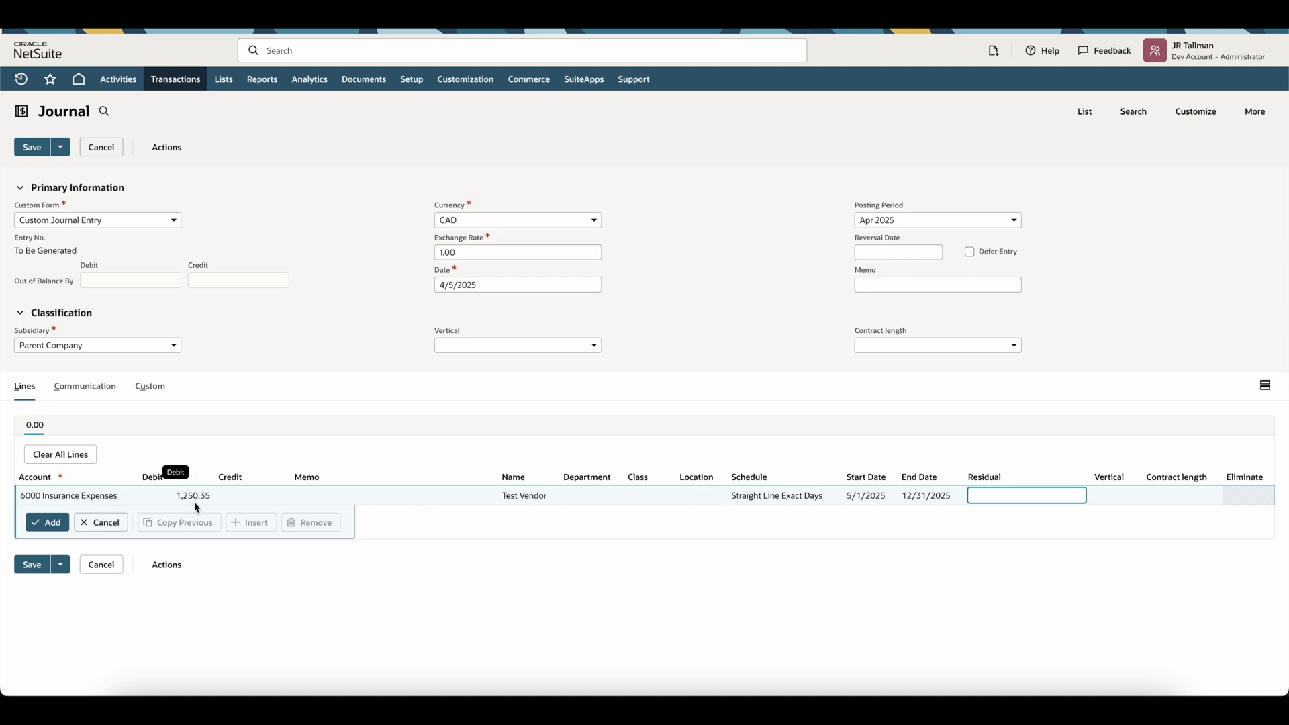
mouse_move(881, 496)
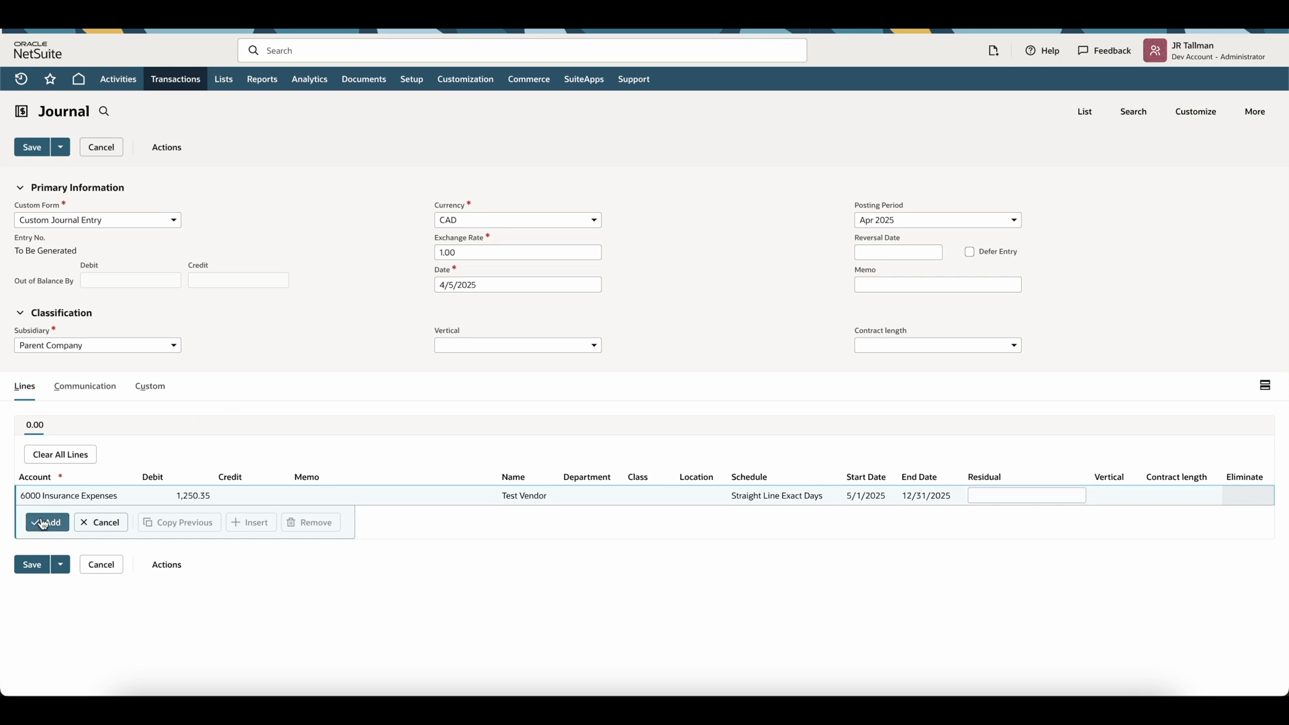
Step: Commit the expense line and add a 9000 Deferred Expense line crediting 1,250.35
click(46, 523)
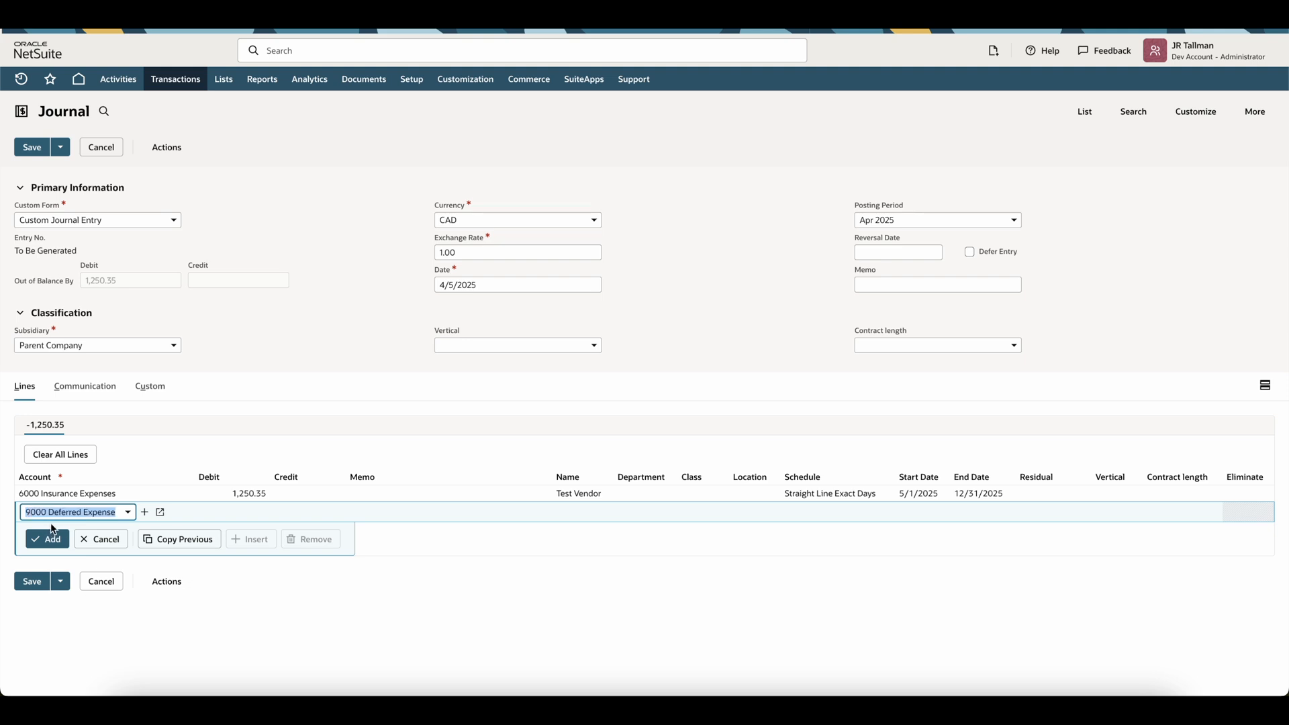
click(275, 511)
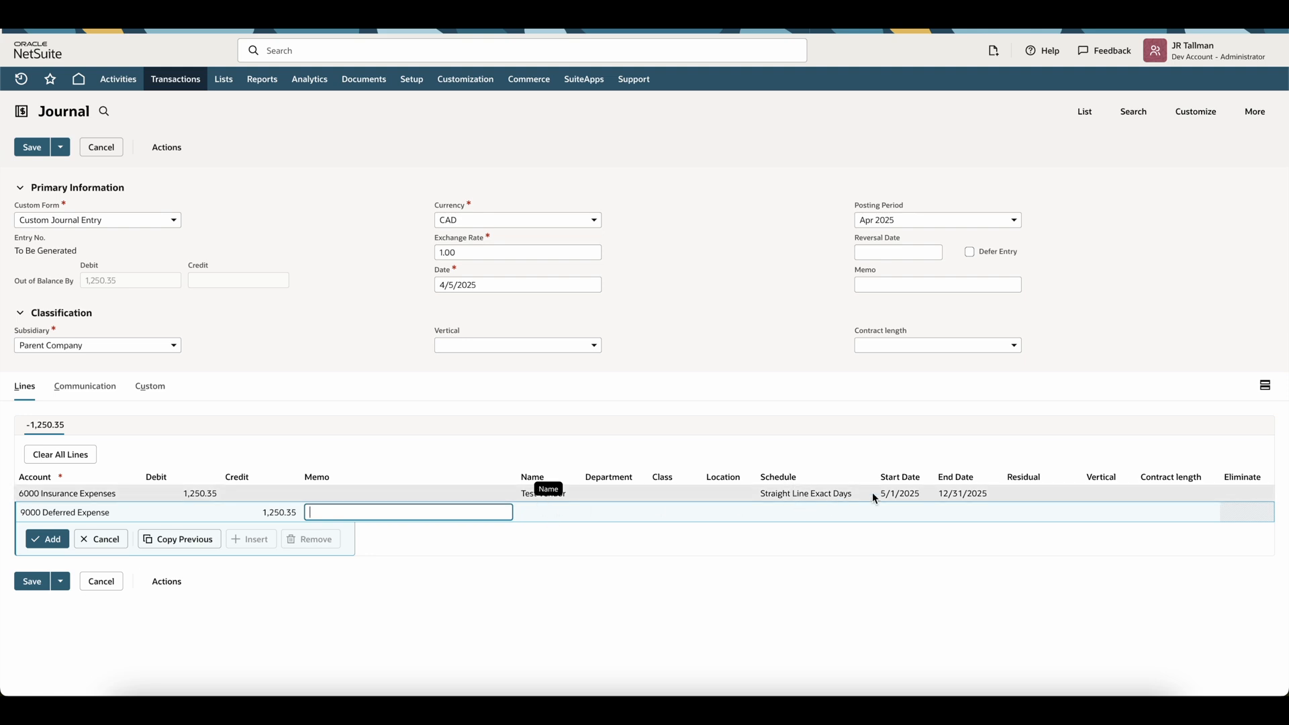
mouse_move(613, 484)
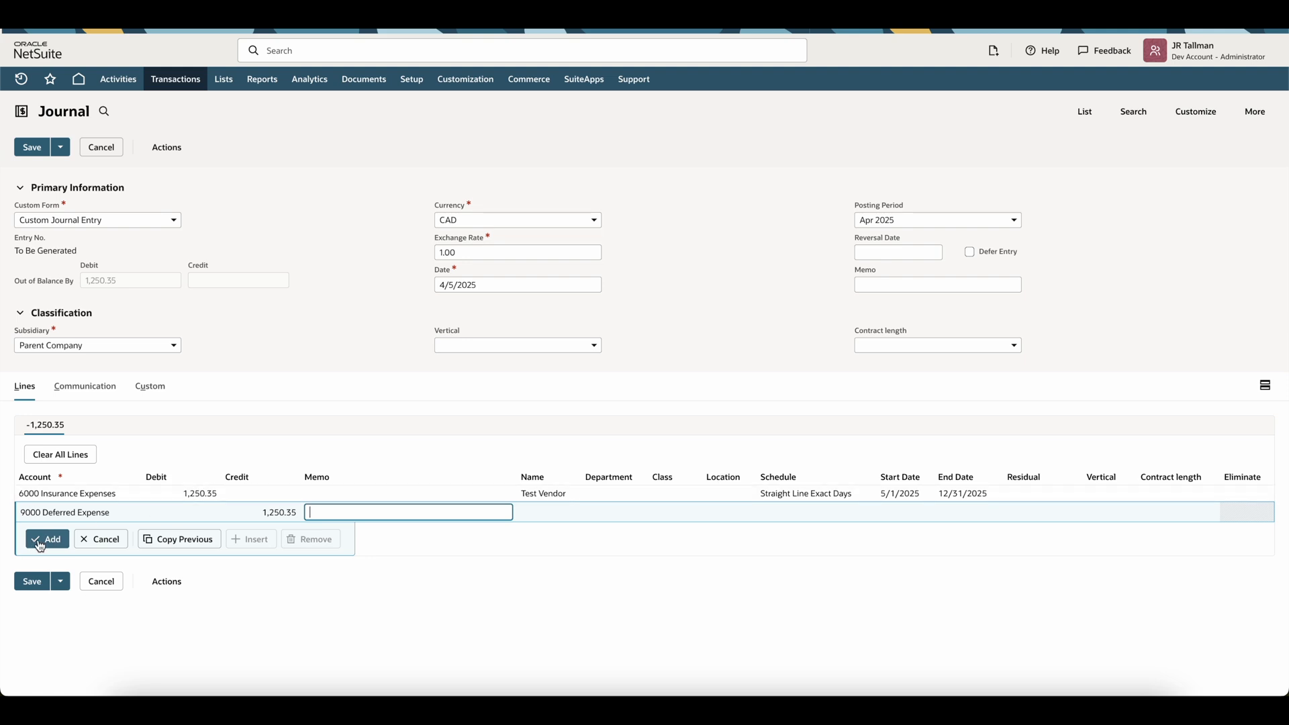
click(47, 538)
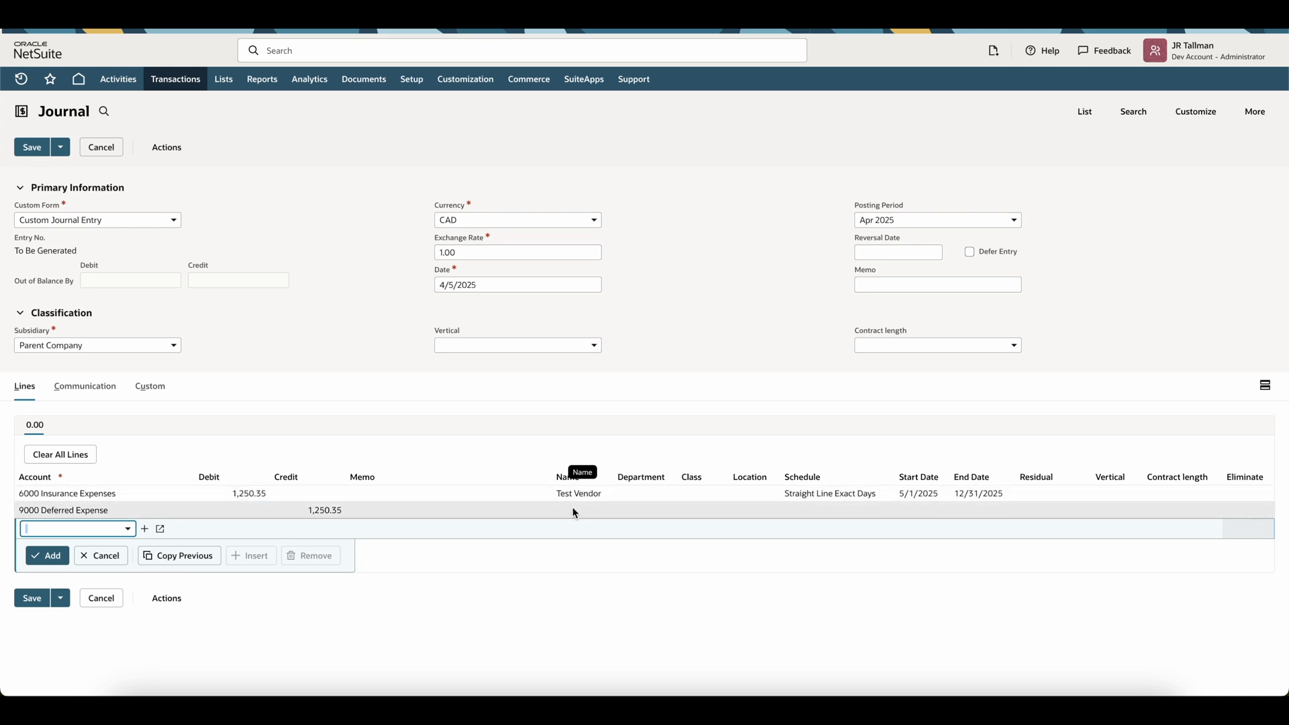
mouse_move(837, 498)
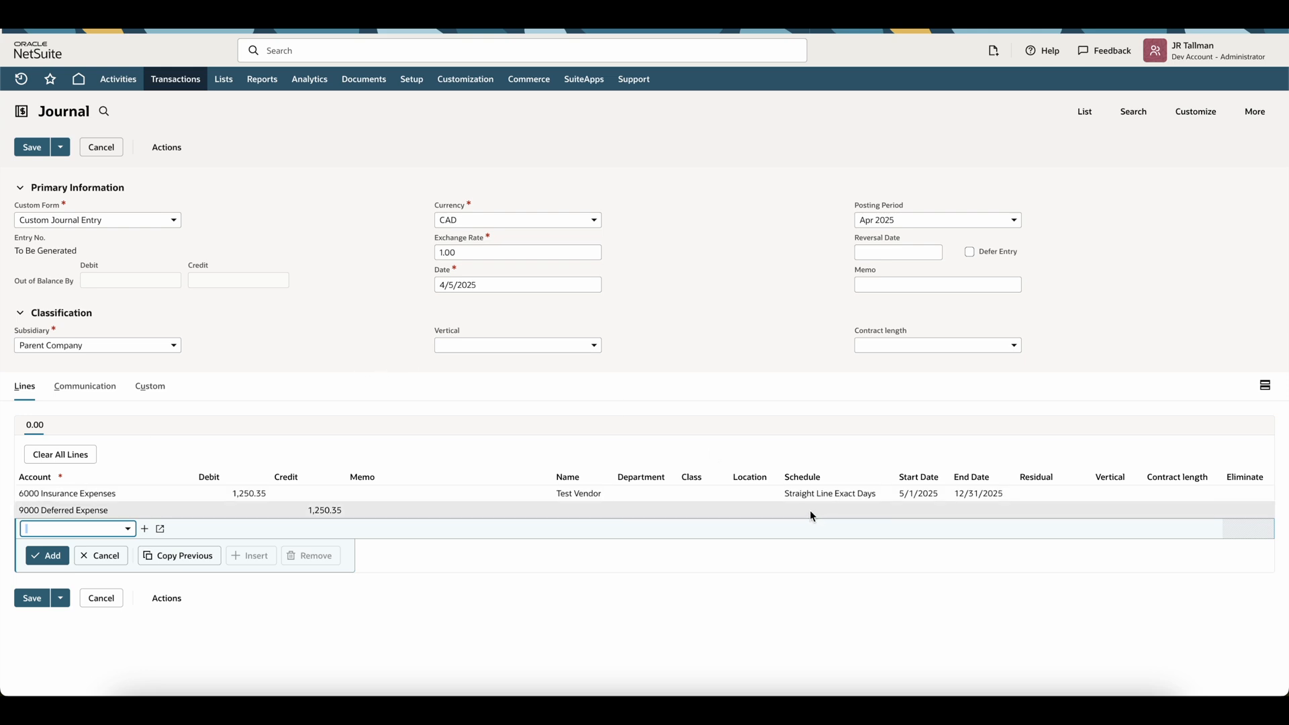
mouse_move(836, 491)
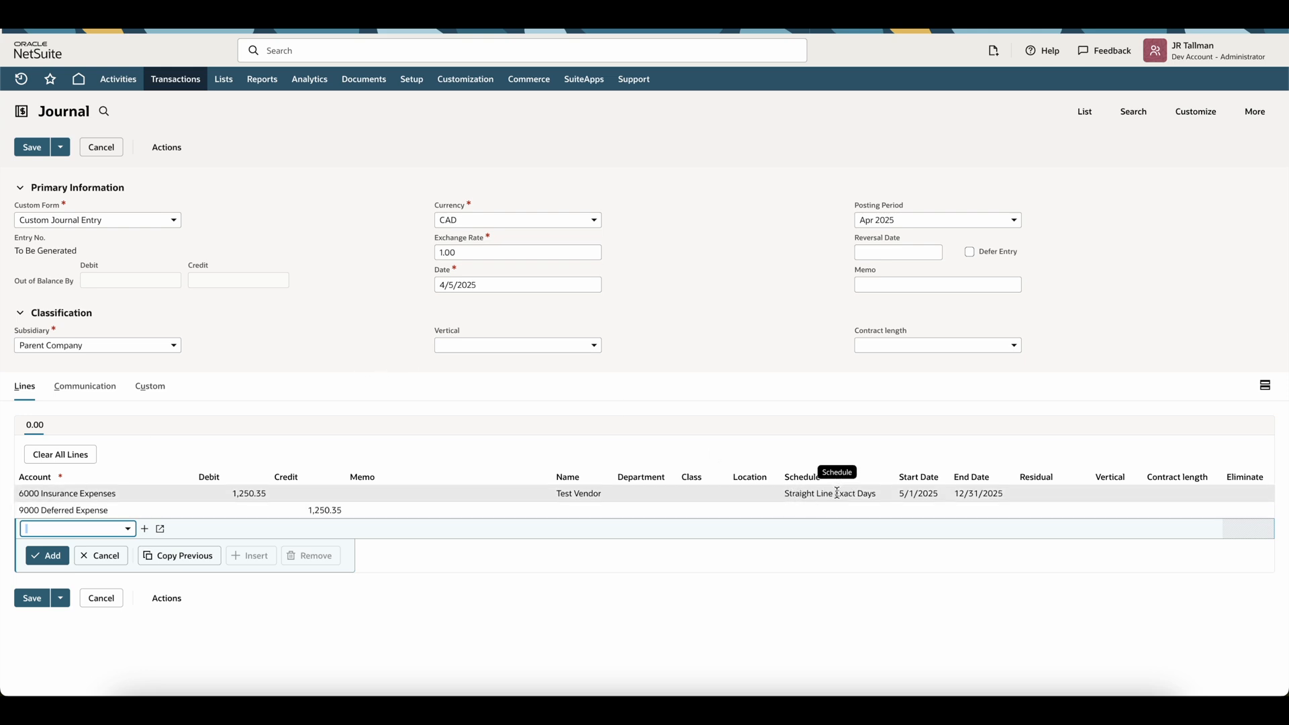
mouse_move(980, 480)
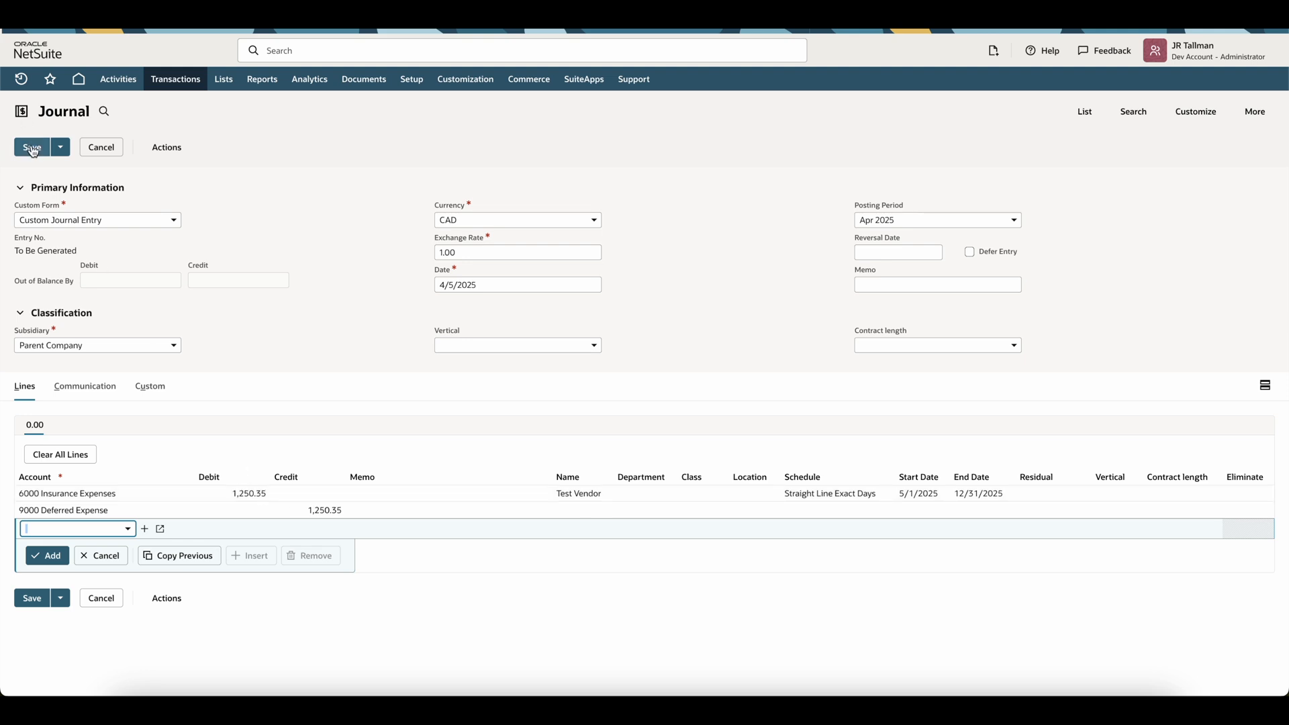
Step: Save the journal as entry 16 and follow the line's amortization Schedule link
click(32, 146)
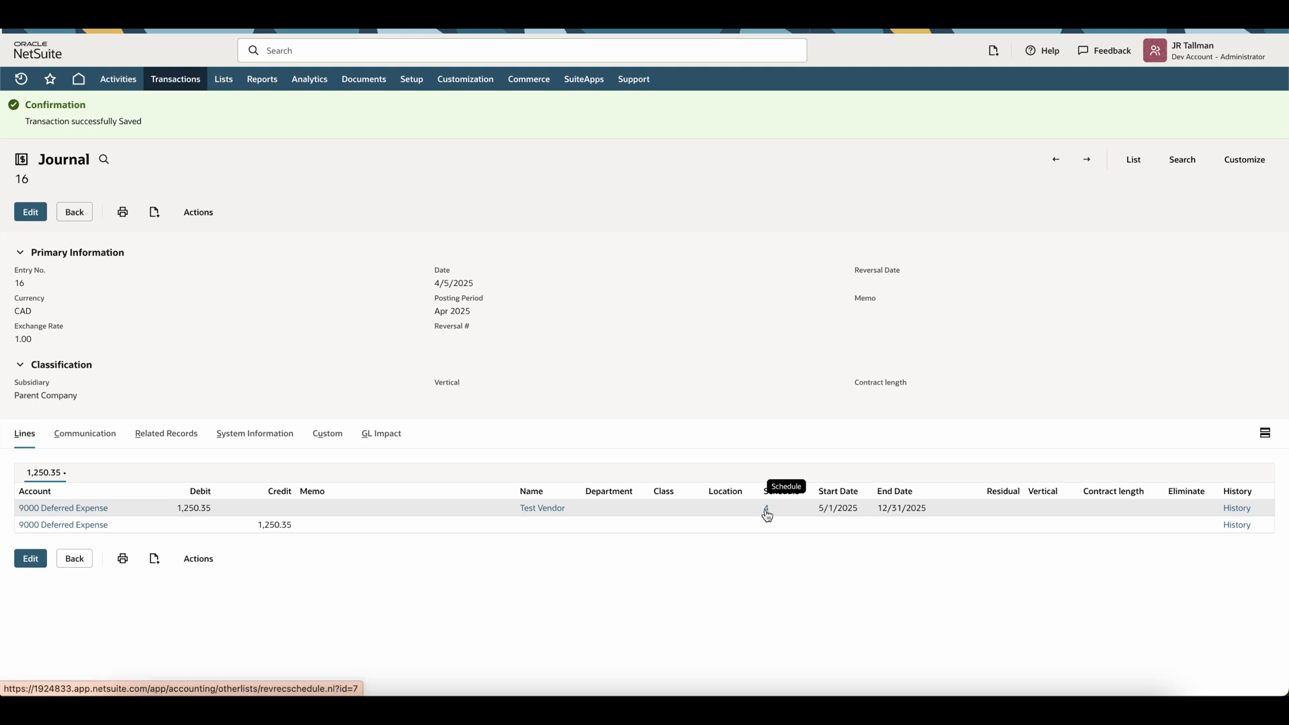
click(765, 513)
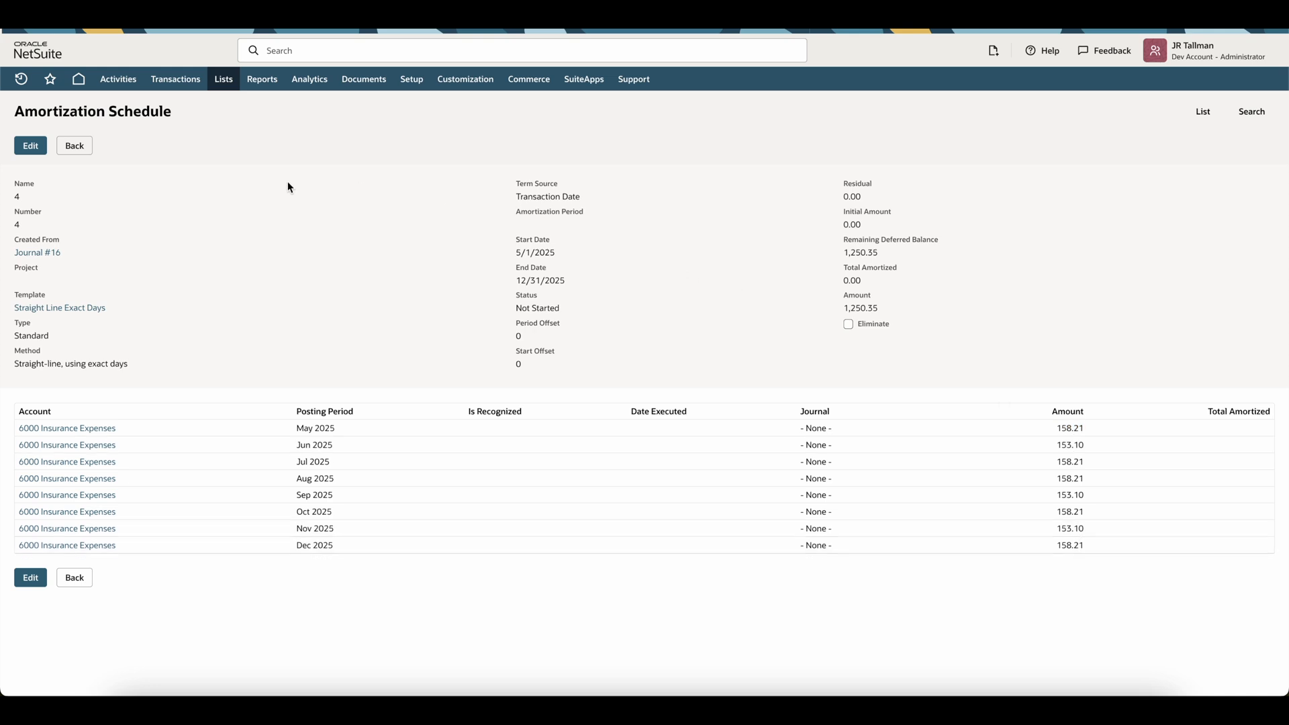
Step: Browse the Reports menu categories over the journal 16 amortization schedule
click(261, 79)
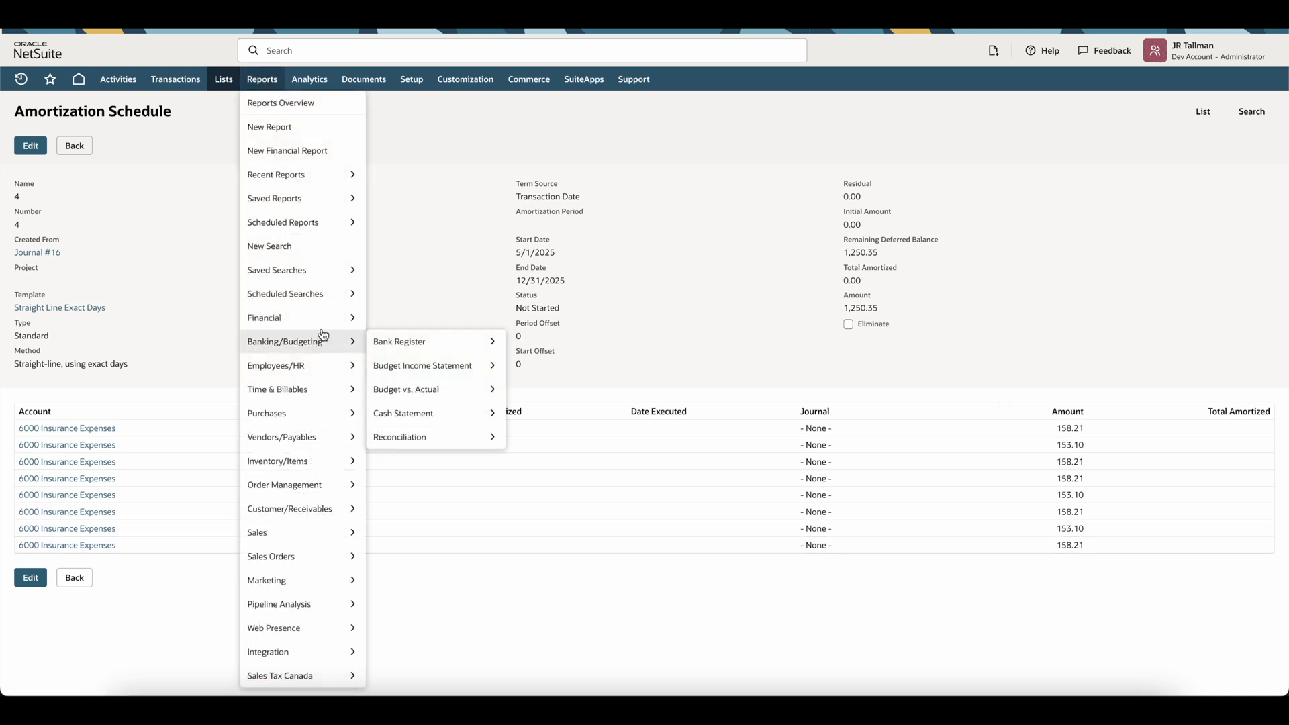
mouse_move(265, 317)
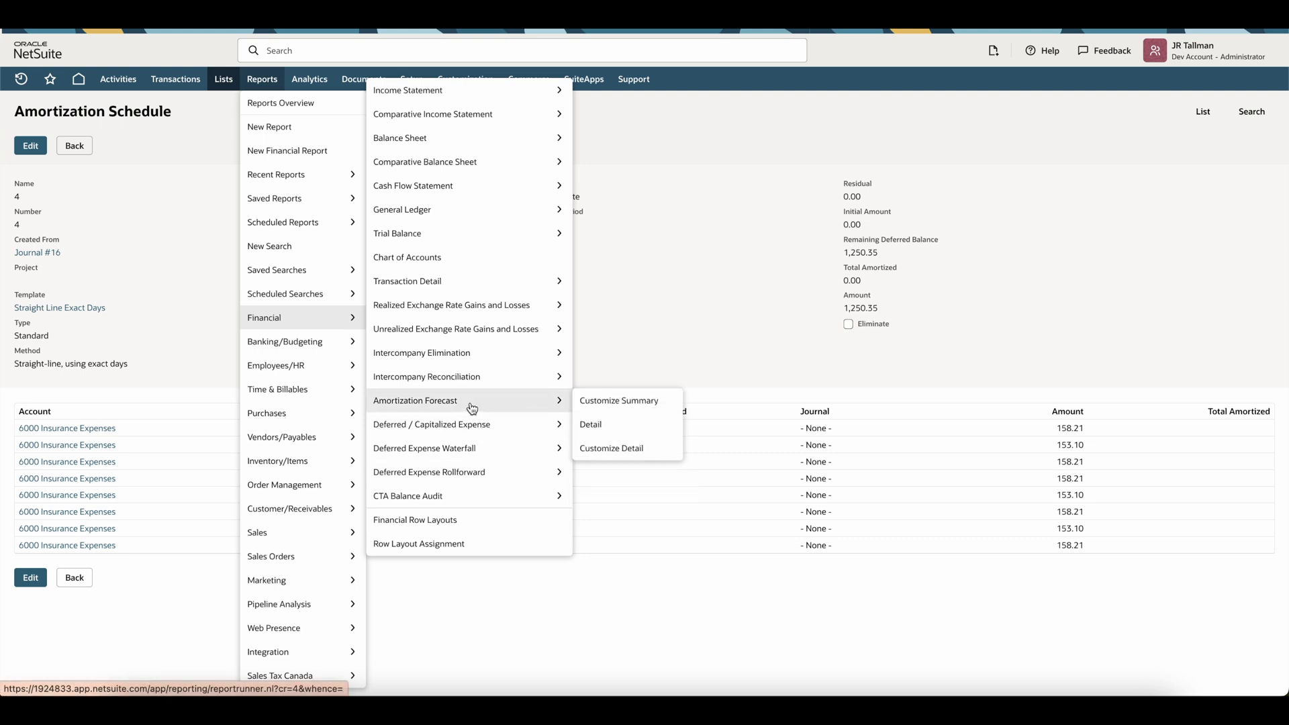
mouse_move(469, 408)
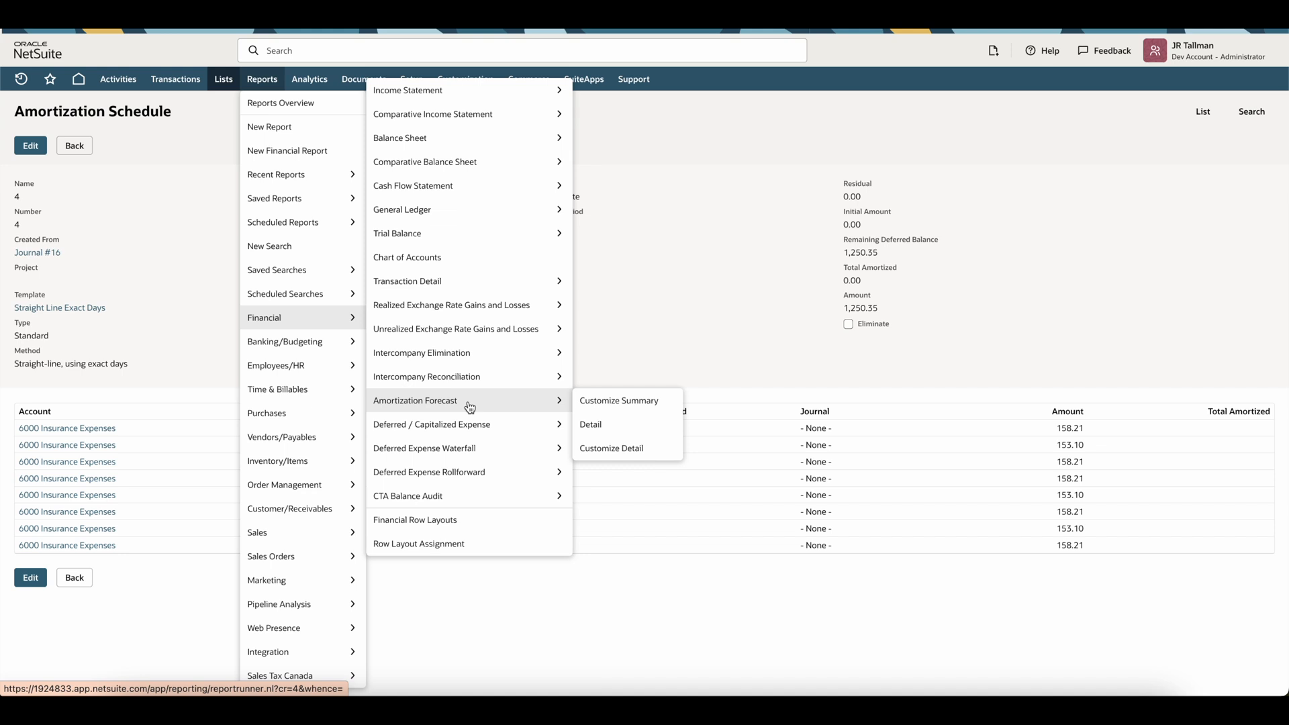
mouse_move(467, 406)
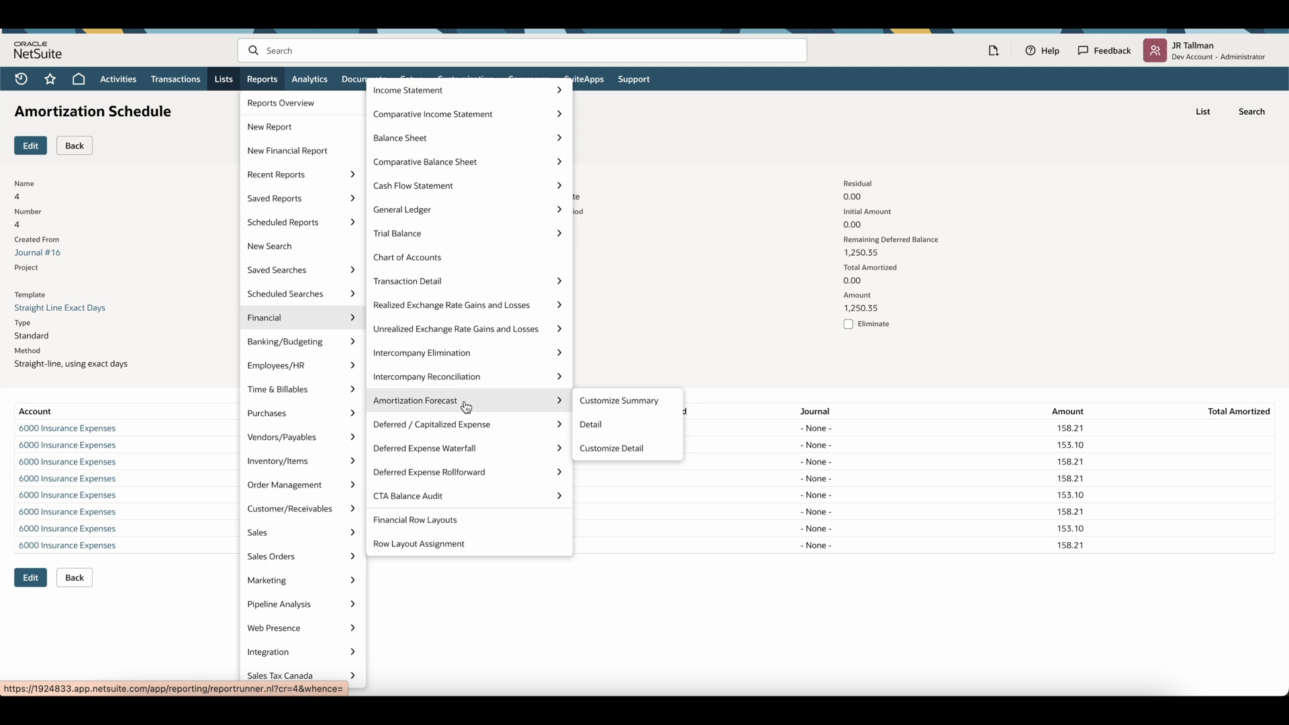
click(726, 330)
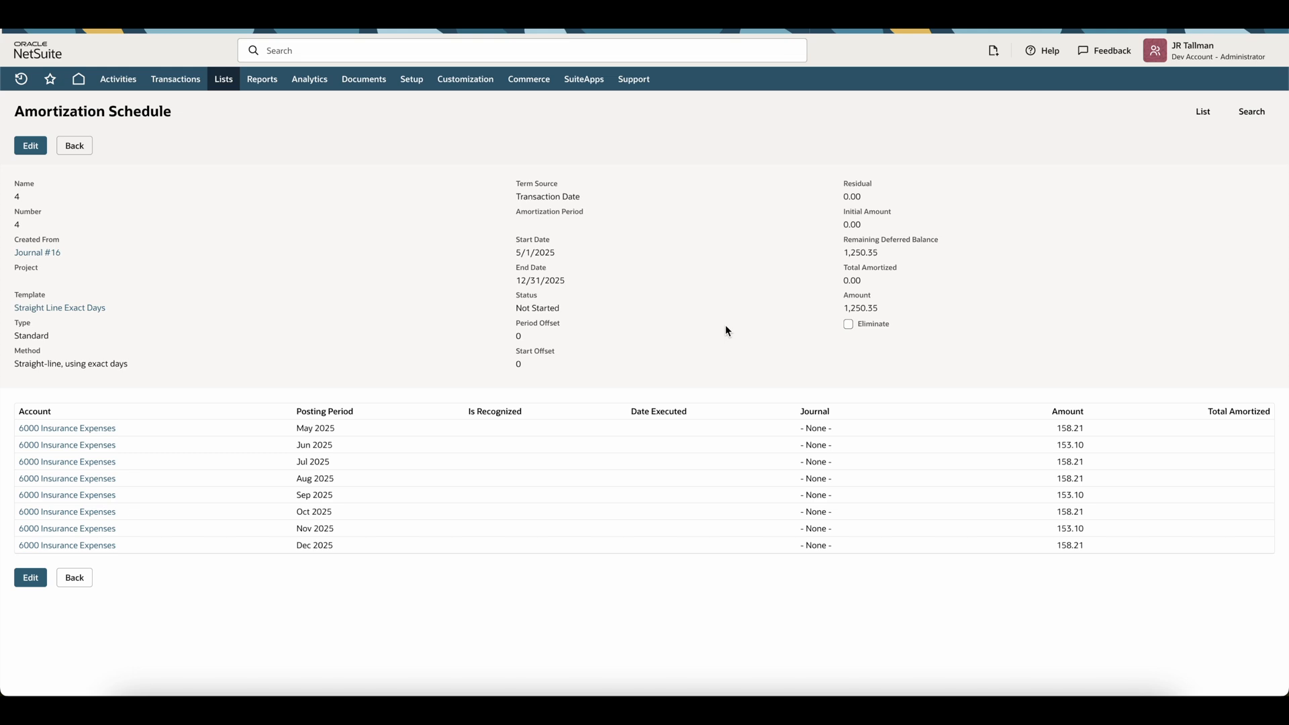
mouse_move(355, 312)
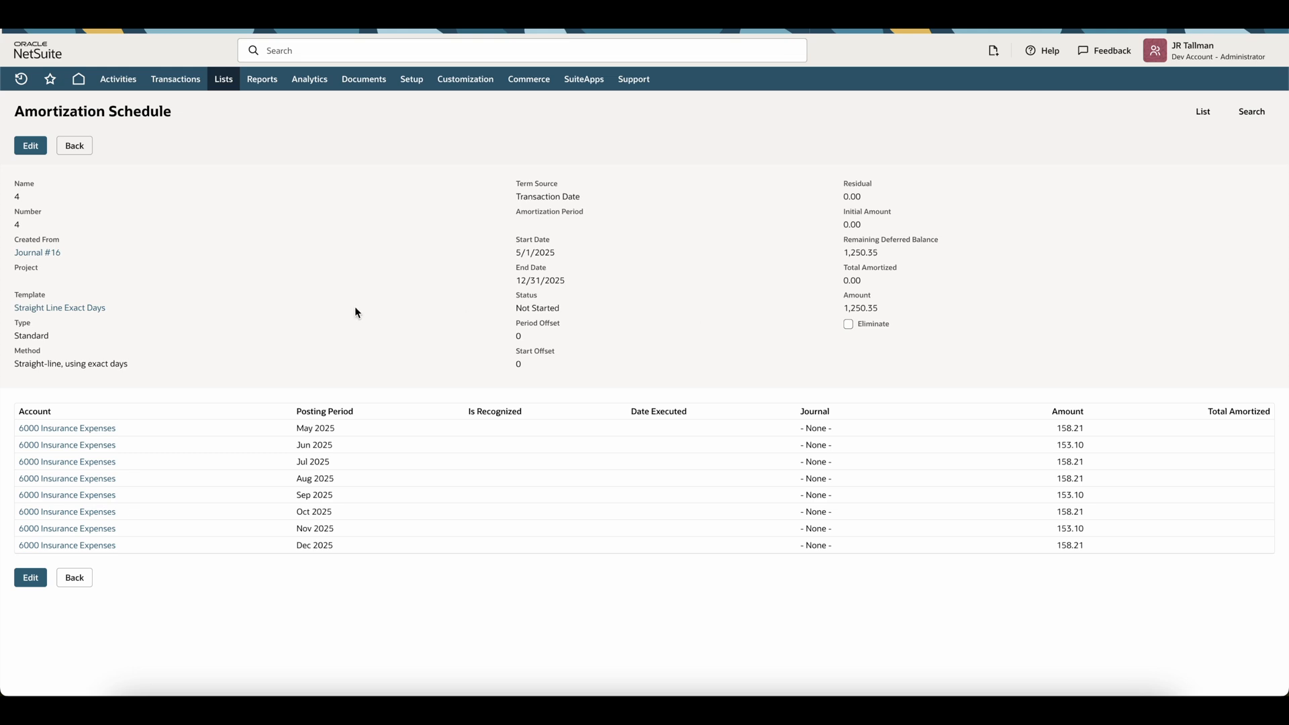
mouse_move(267, 266)
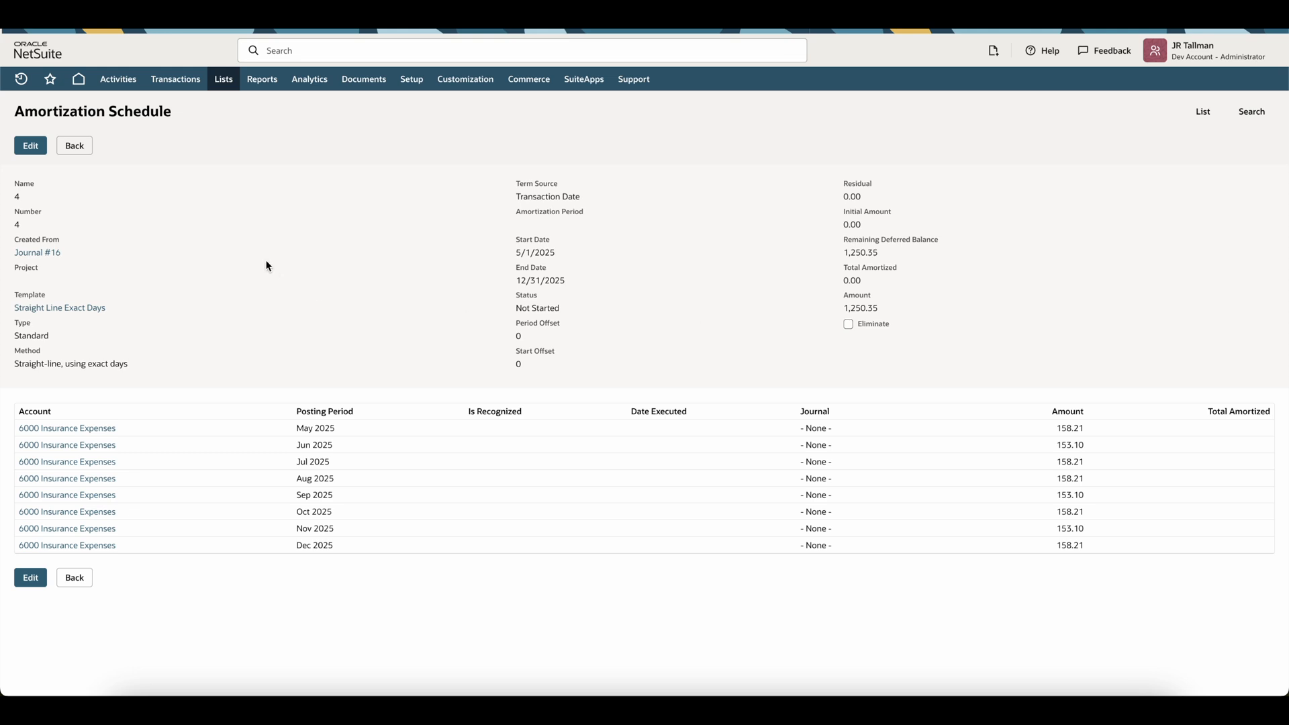
click(175, 79)
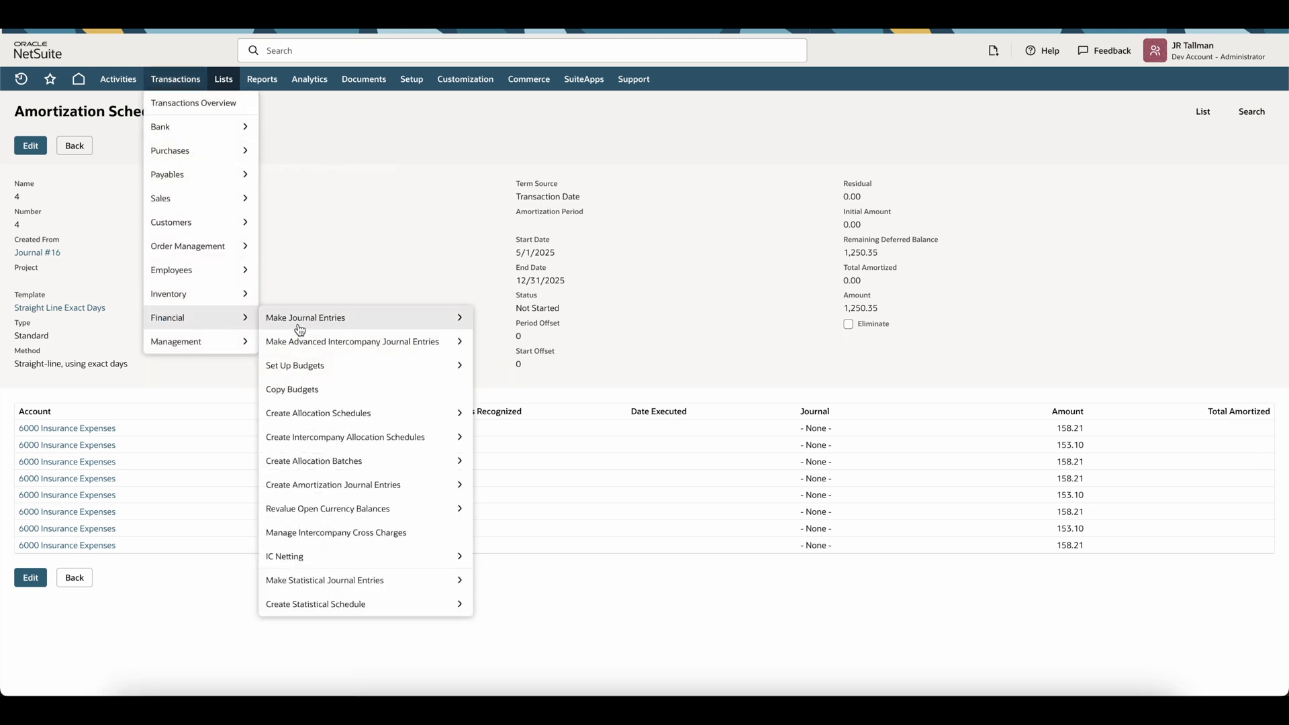
mouse_move(367, 488)
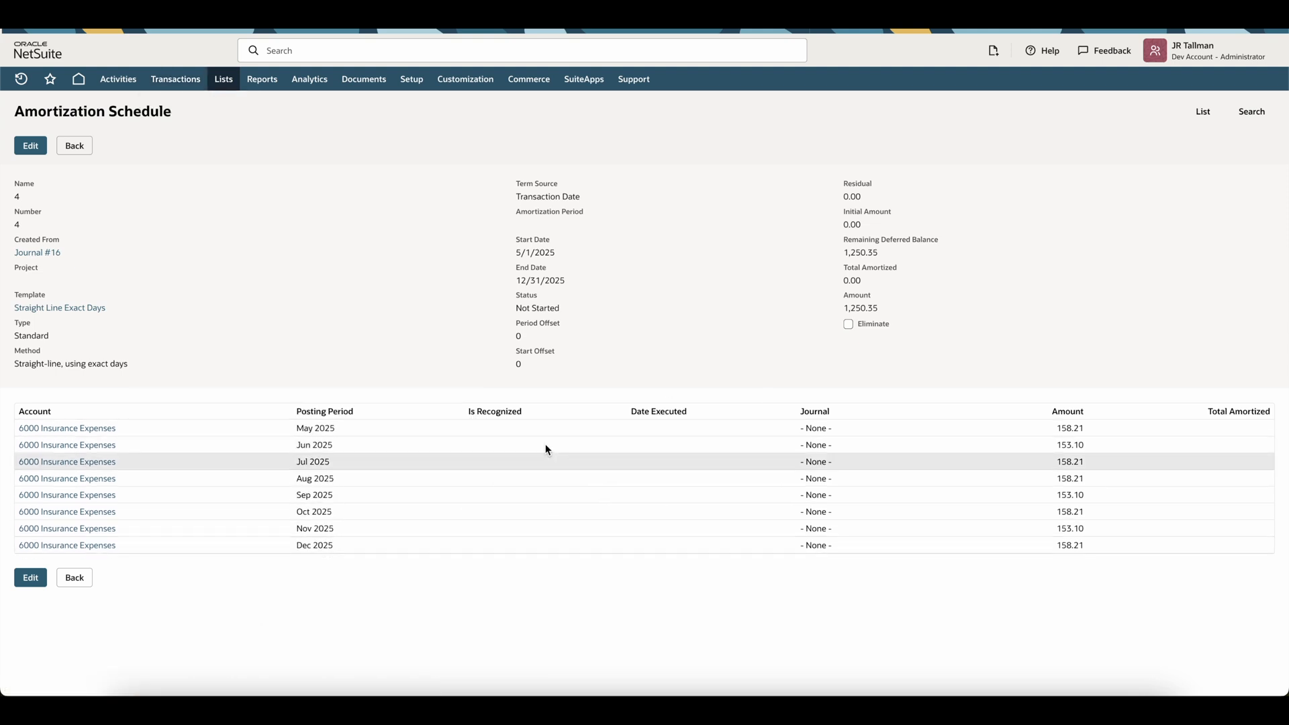
mouse_move(373, 633)
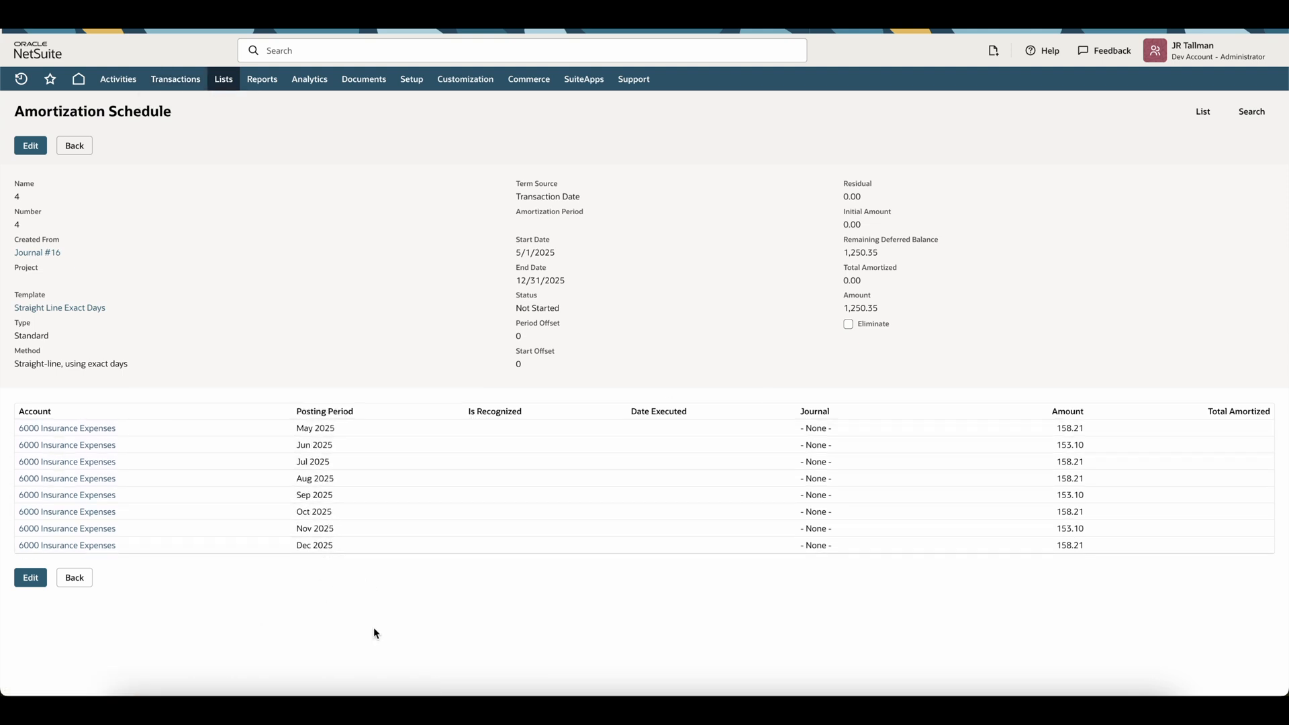
mouse_move(355, 384)
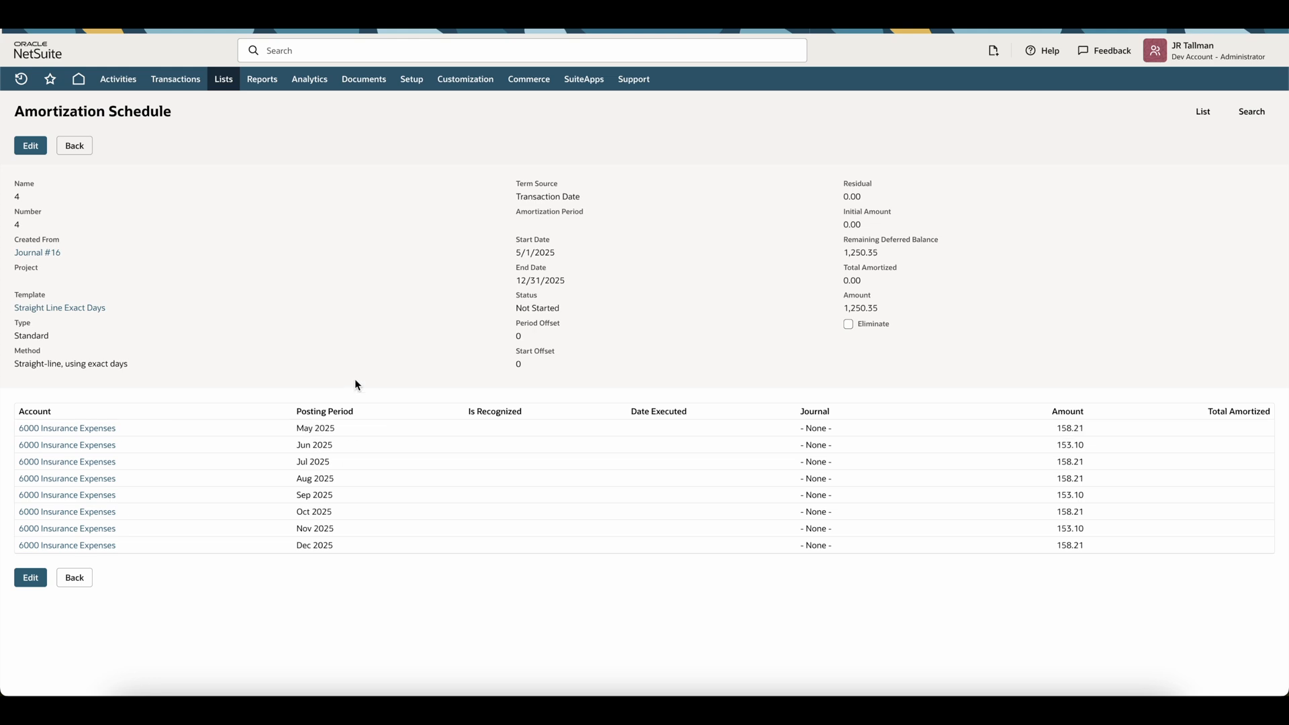